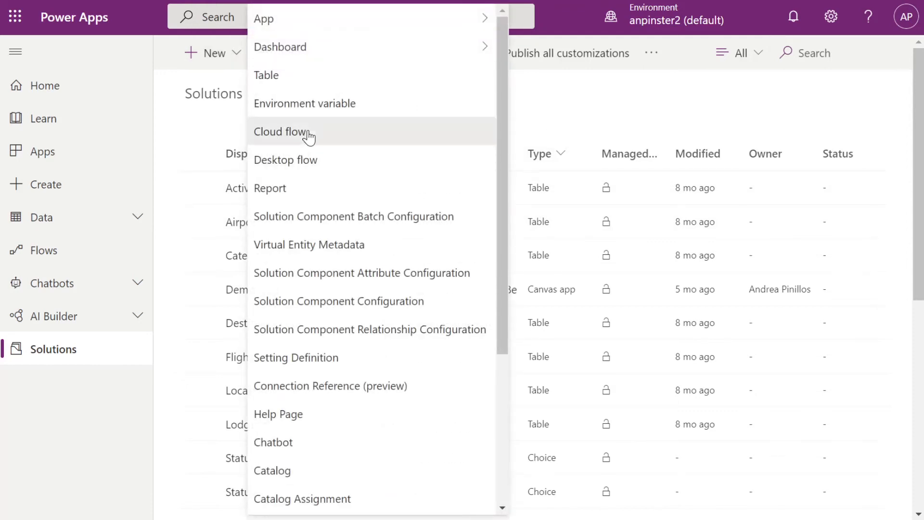
# Start a new cloud flow and search triggers for "when a row is added".
pyautogui.click(279, 132)
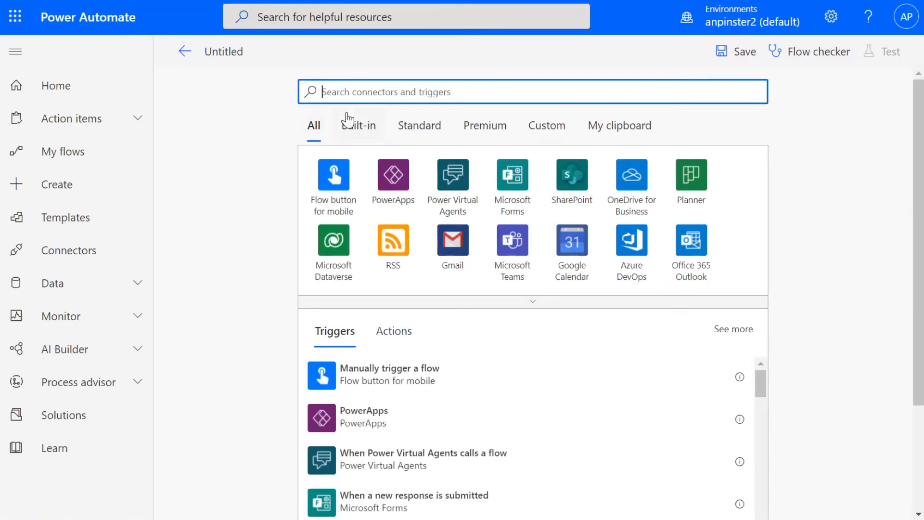
pyautogui.write('when a')
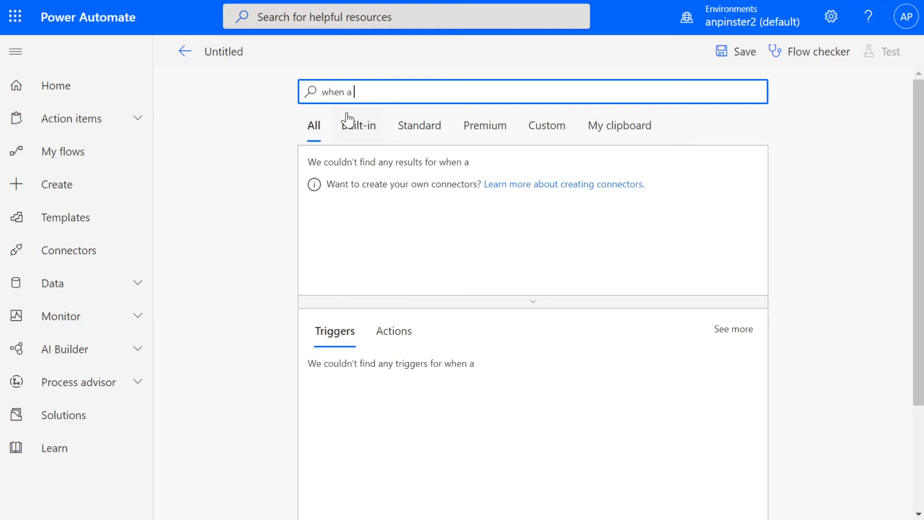
pyautogui.write('row is added')
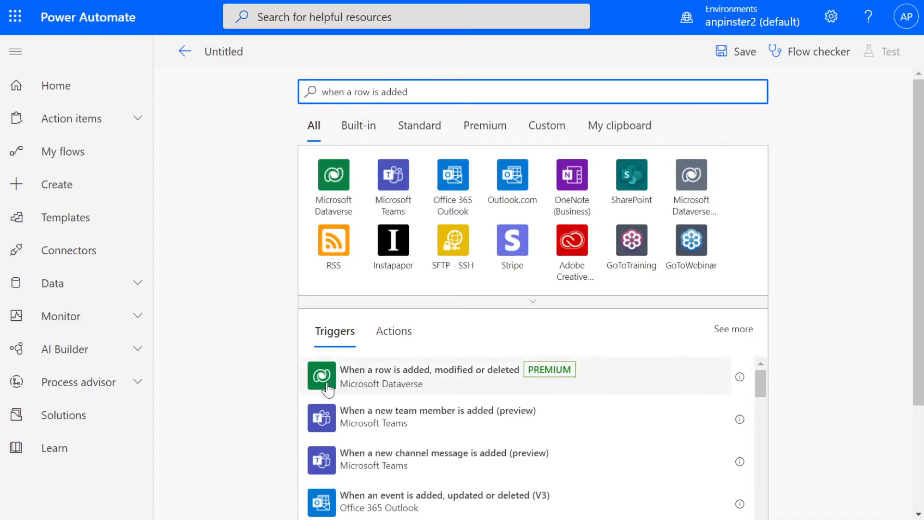
pyautogui.moveTo(413, 388)
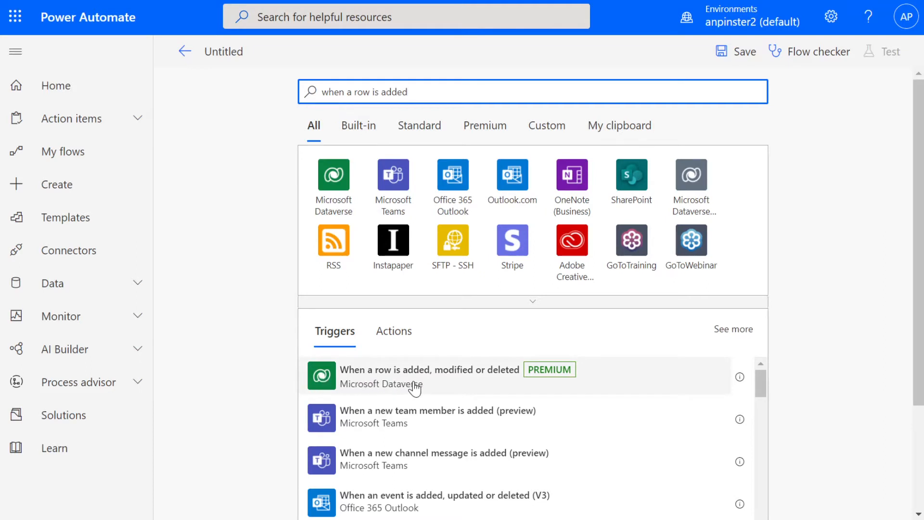
pyautogui.moveTo(431, 385)
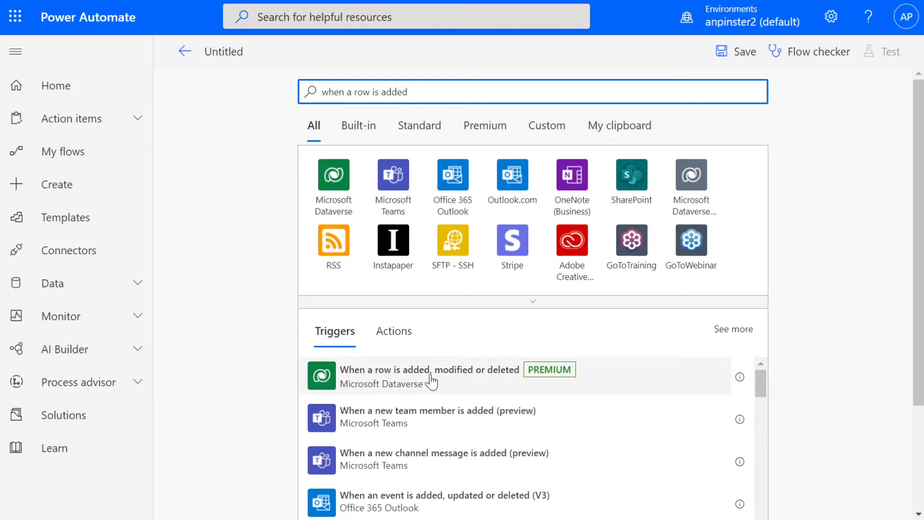
# Use the Dataverse row trigger with Change type Create, table Trips and scope Organization.
pyautogui.click(423, 376)
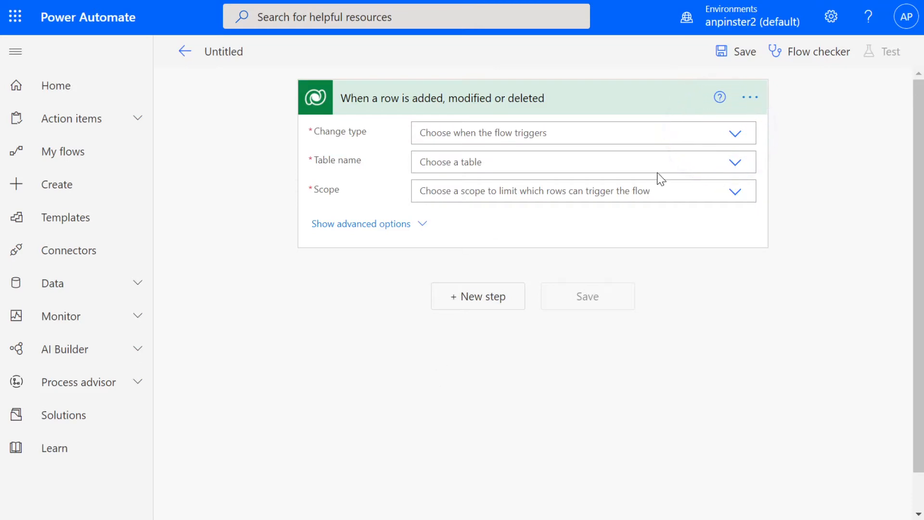
pyautogui.click(735, 133)
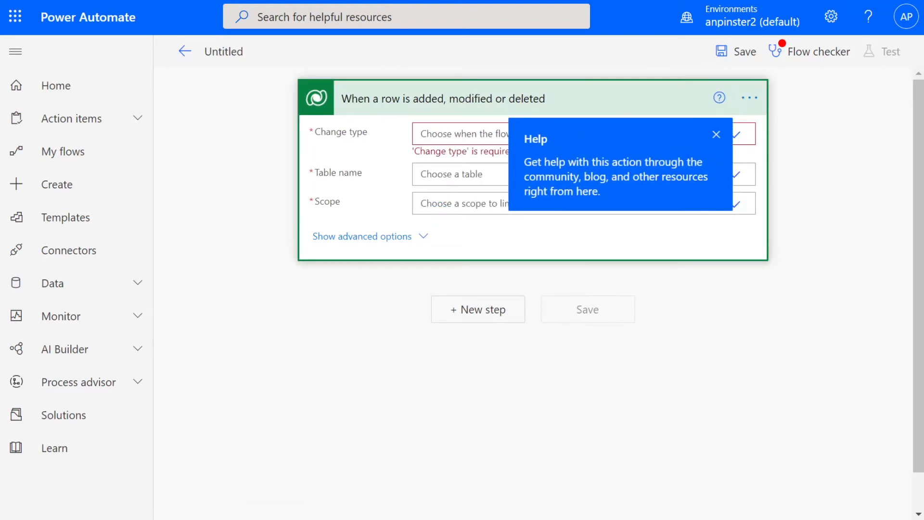
pyautogui.click(576, 134)
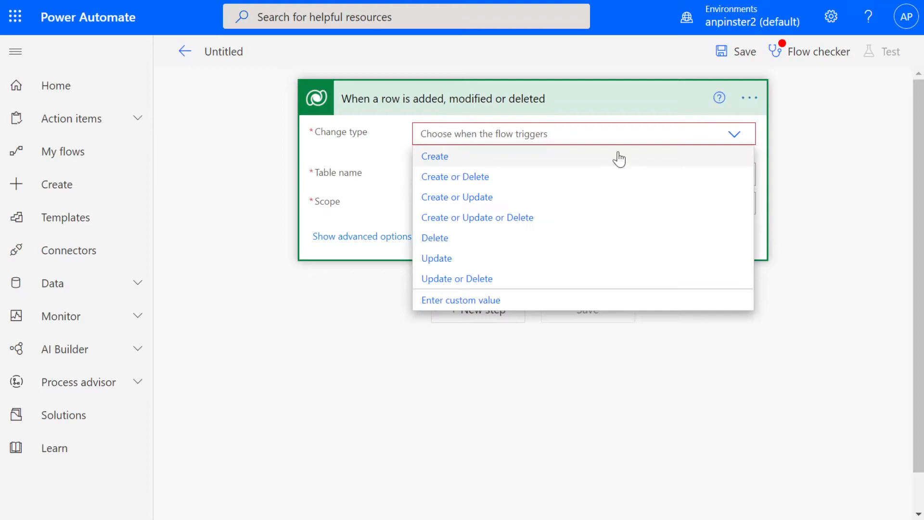
pyautogui.click(434, 156)
pyautogui.write('Trips')
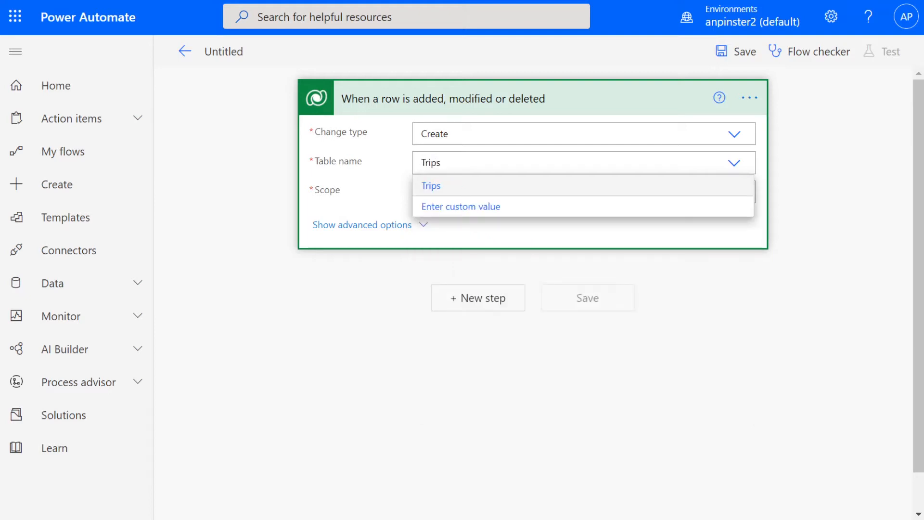
pyautogui.click(431, 186)
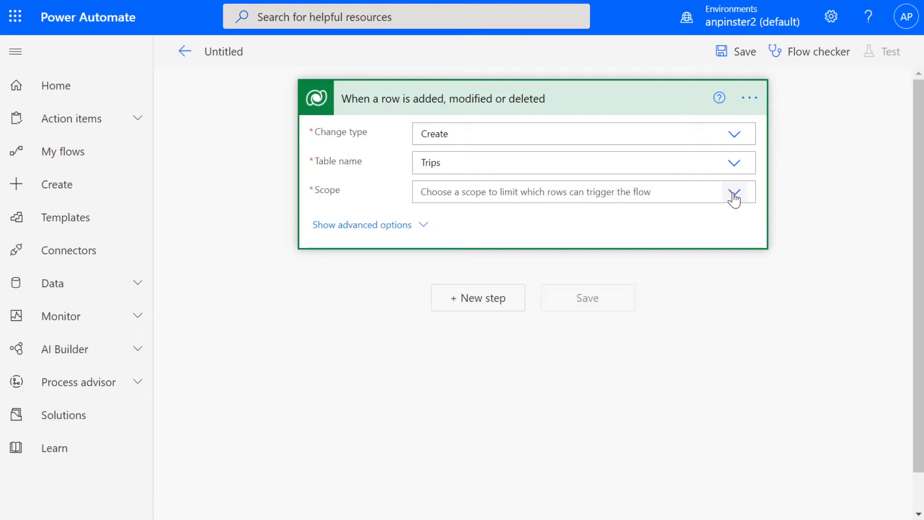
pyautogui.moveTo(734, 191)
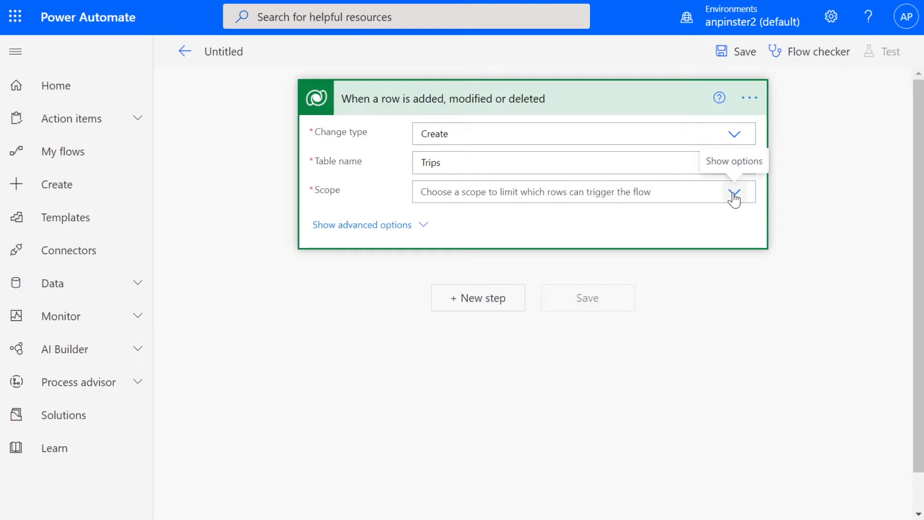
pyautogui.click(734, 192)
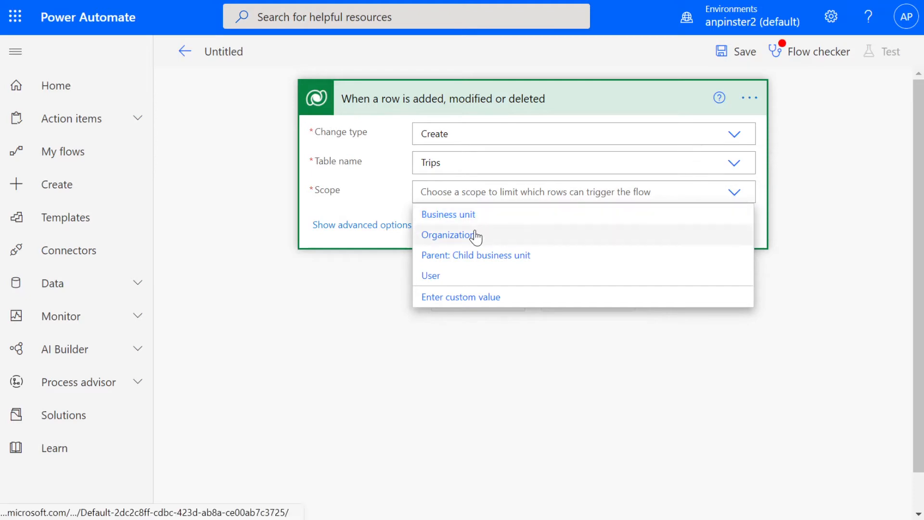
pyautogui.click(447, 235)
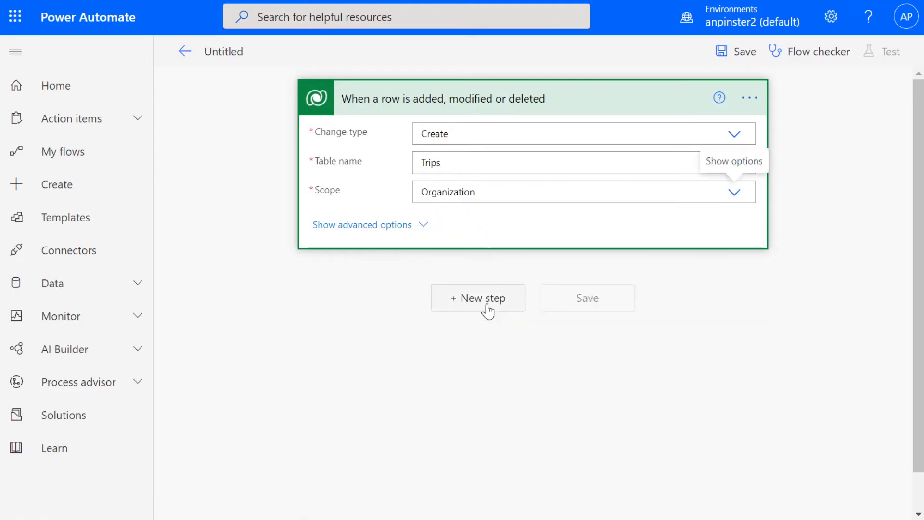
# Add a Dataverse Get a row by ID action after the trigger and view the West Palm Beach trip record.
pyautogui.click(477, 297)
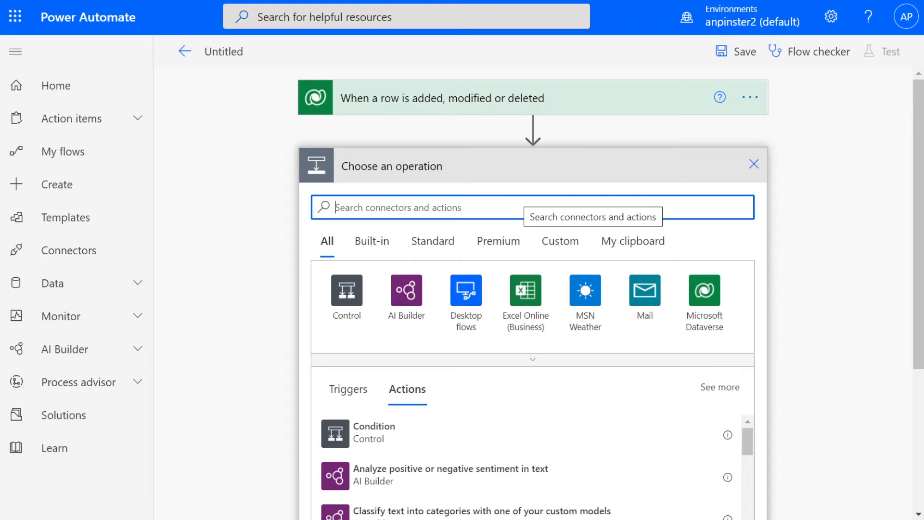
pyautogui.write('get row by ID')
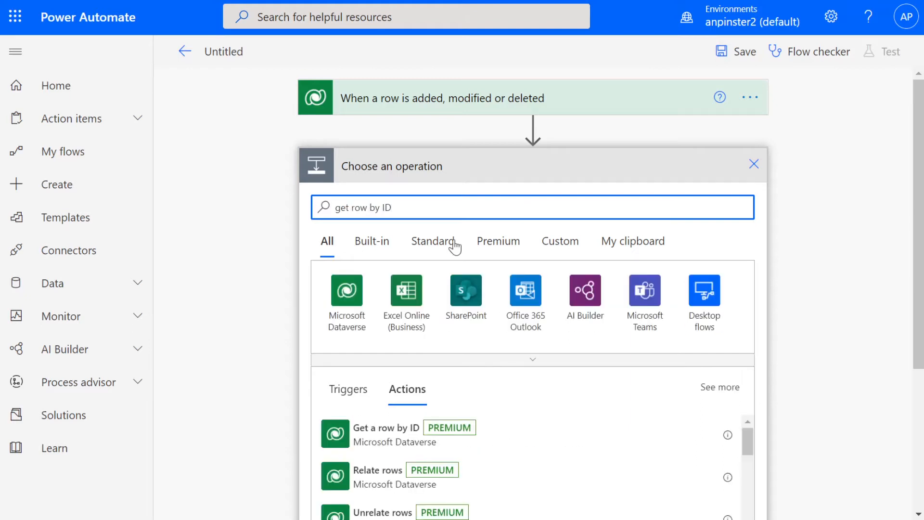
pyautogui.click(385, 434)
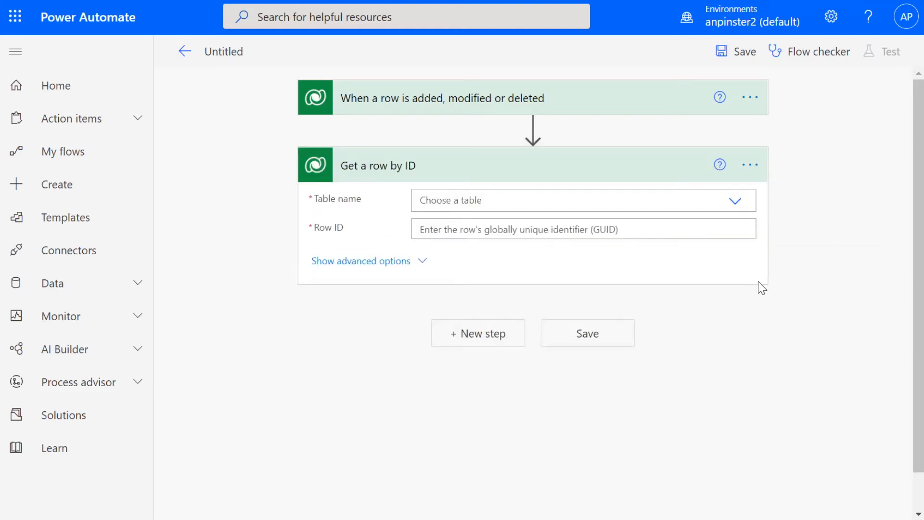
pyautogui.moveTo(752, 289)
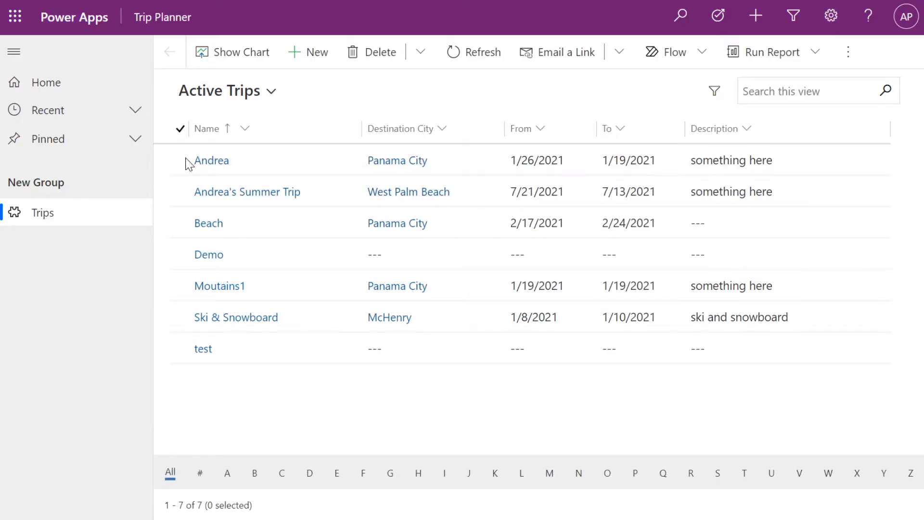
pyautogui.click(246, 192)
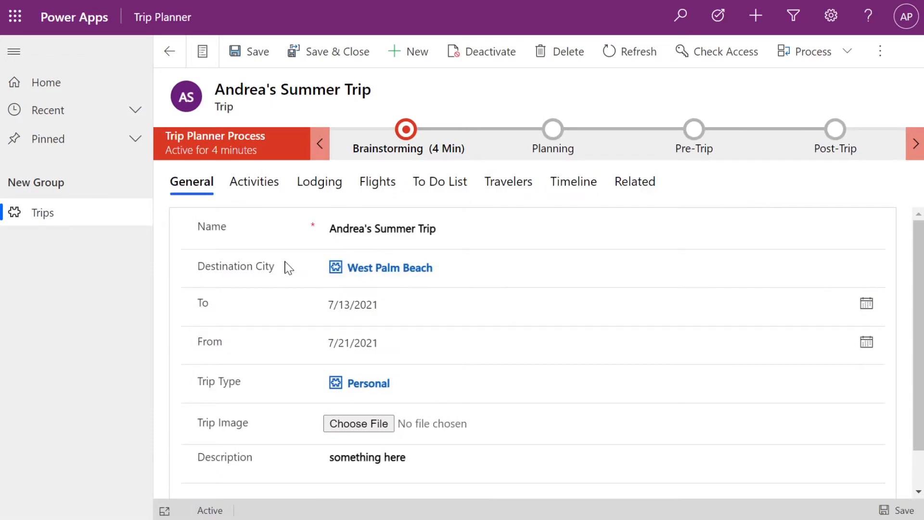
pyautogui.moveTo(212, 269)
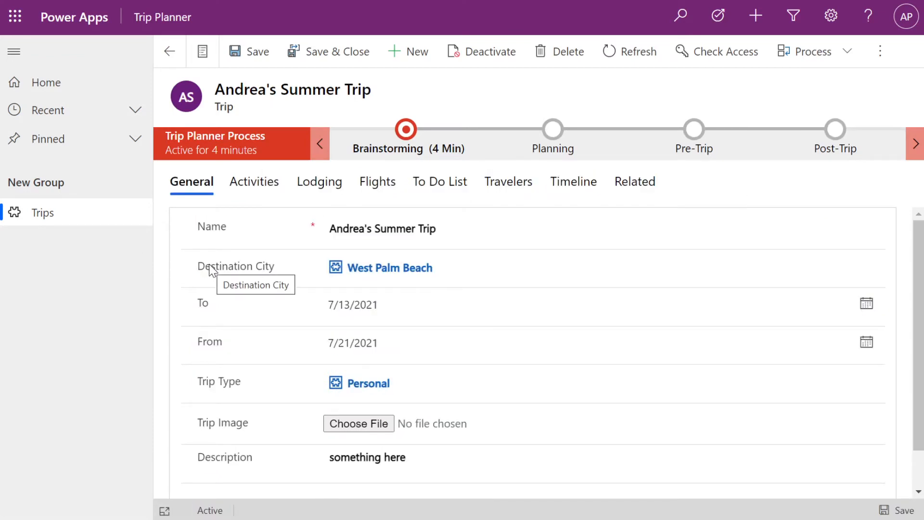
pyautogui.moveTo(466, 65)
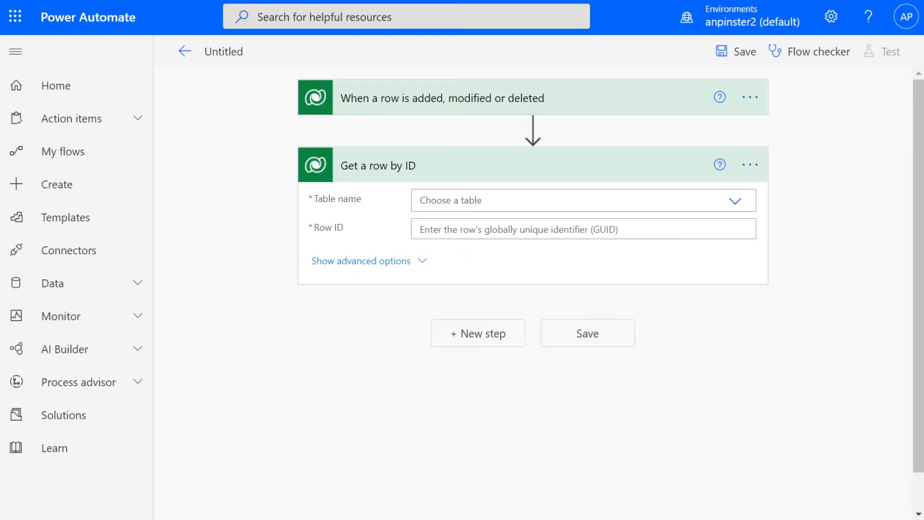
# Point the row lookup at Destination Cities using the trigger's Destination City (Value) as Row ID.
pyautogui.click(582, 200)
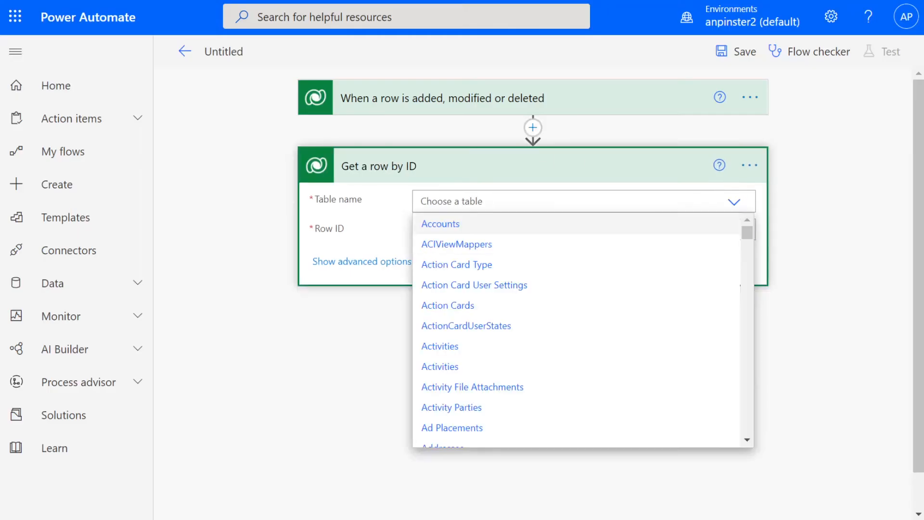
pyautogui.write('destination')
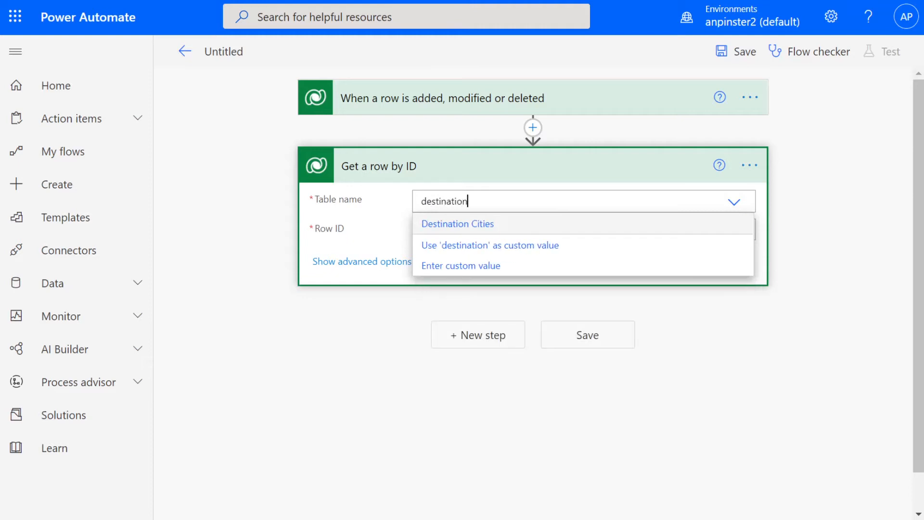
pyautogui.click(457, 223)
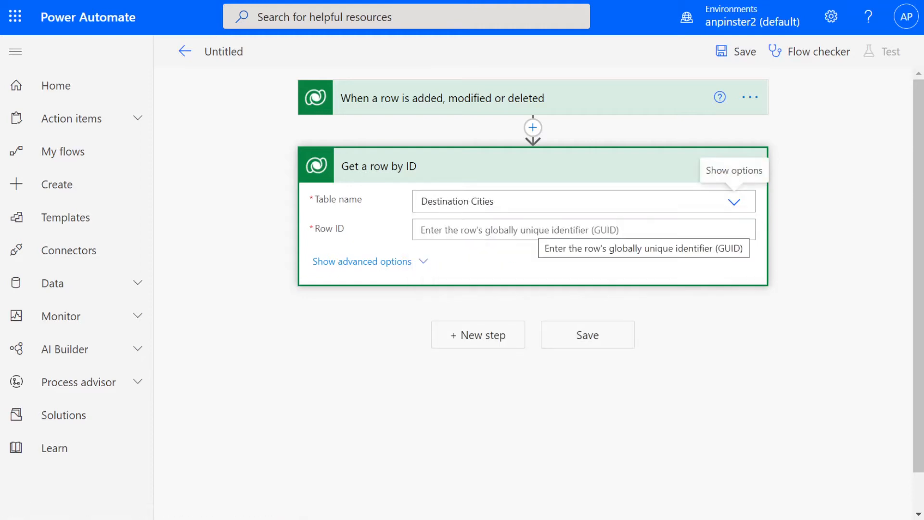
pyautogui.click(582, 230)
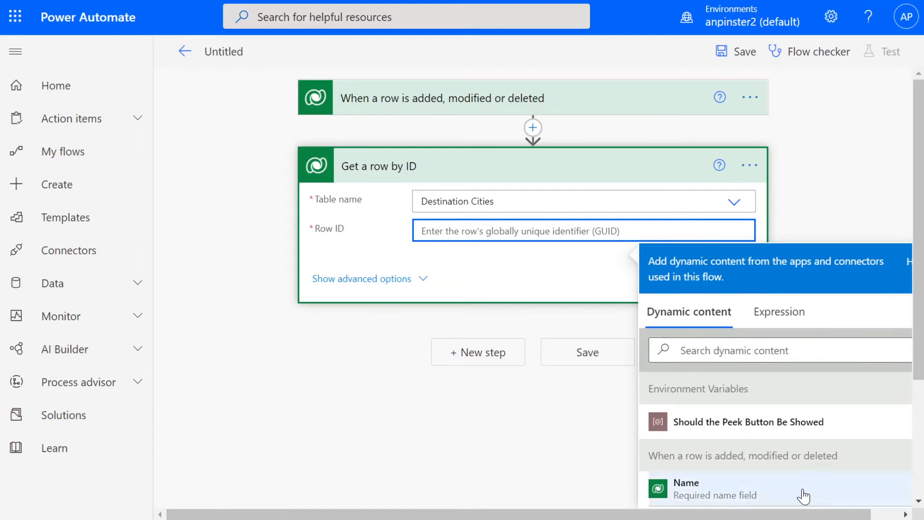
pyautogui.scroll(-3)
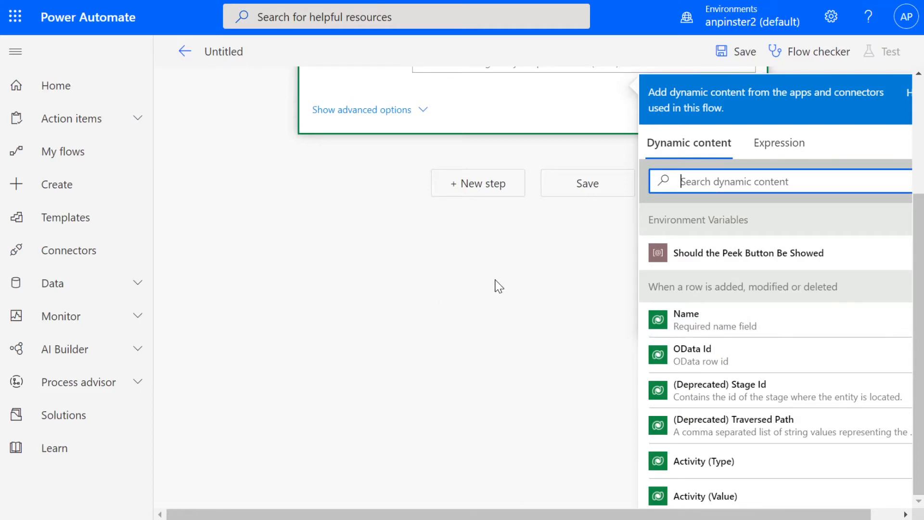
pyautogui.write('destination')
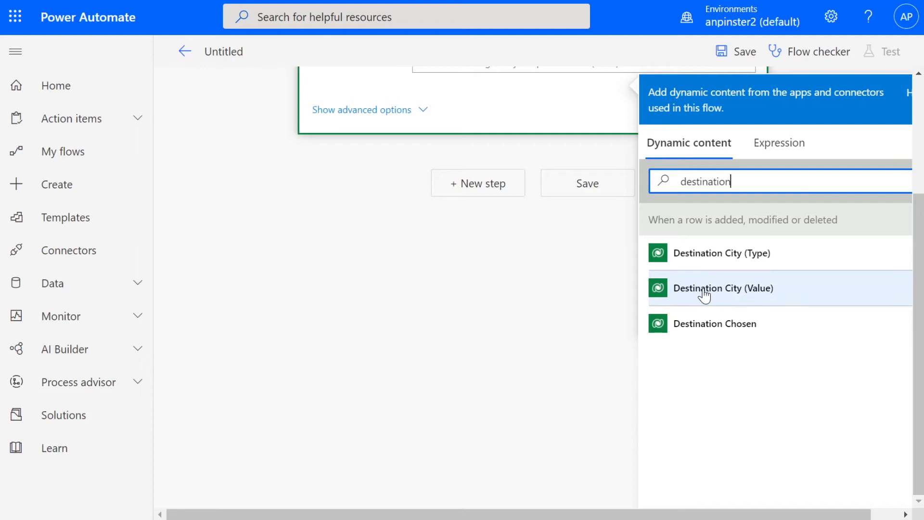
pyautogui.click(723, 293)
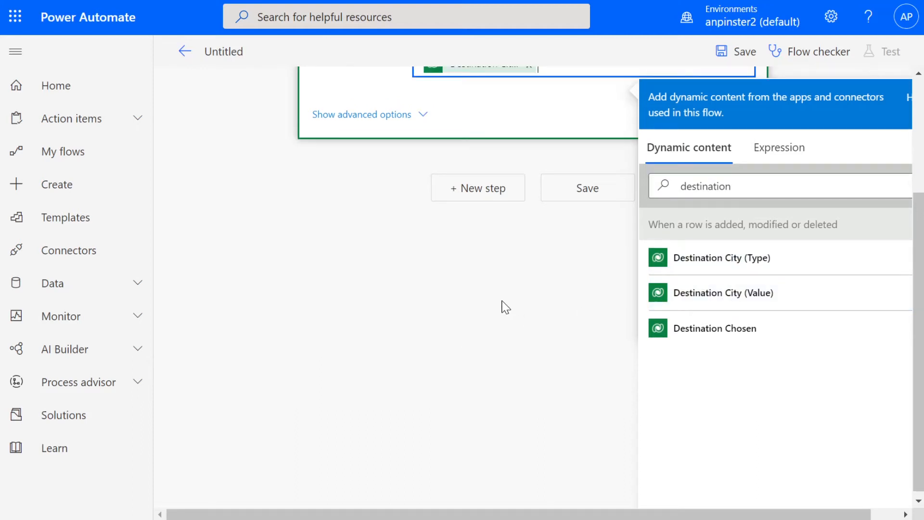
pyautogui.click(723, 293)
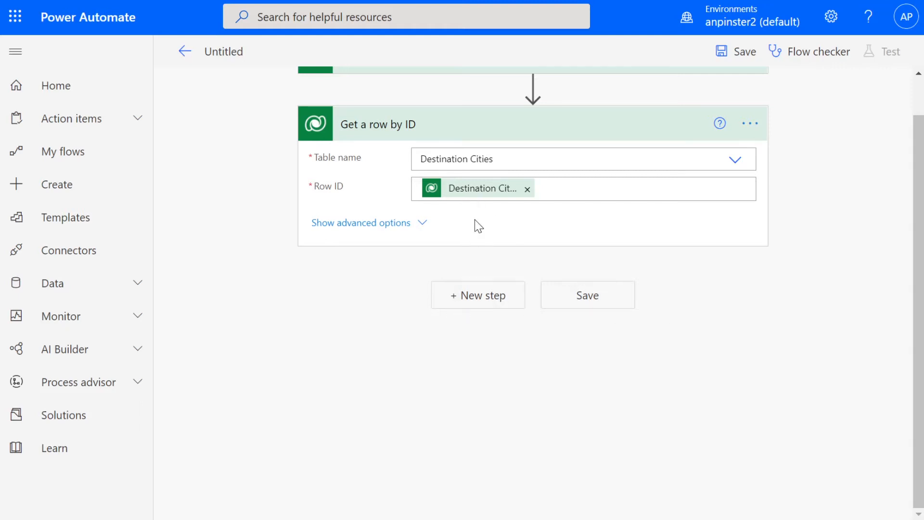
# Check the trip record in Power Apps, then begin adding another step.
pyautogui.click(477, 294)
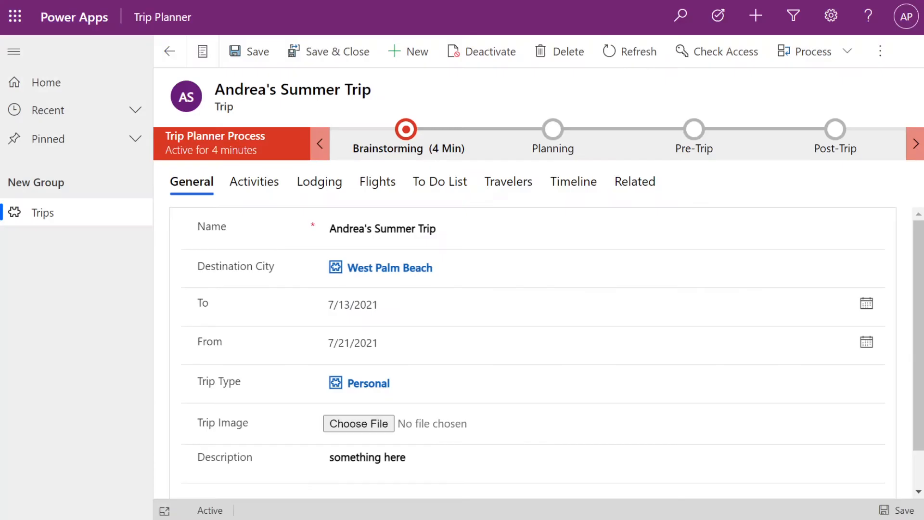
pyautogui.click(390, 267)
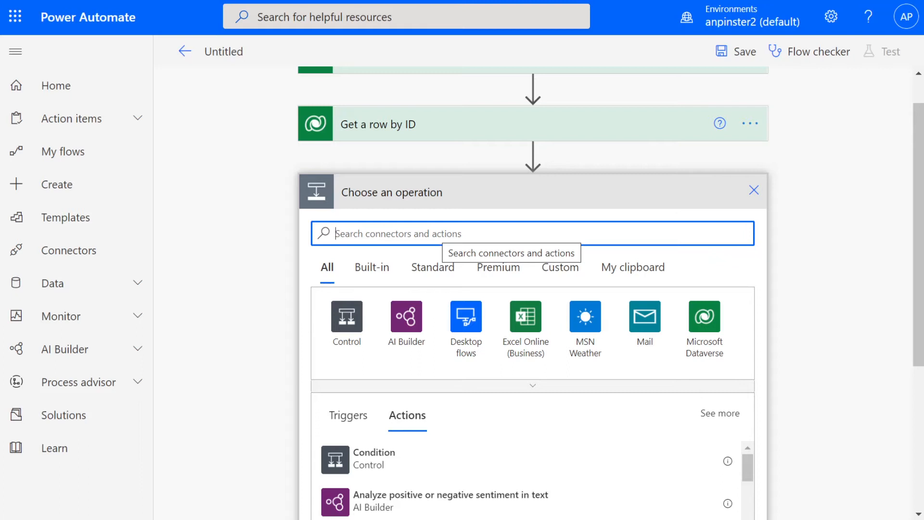
# Add a Compose step whose input is the looked-up city's Name.
pyautogui.write('compose')
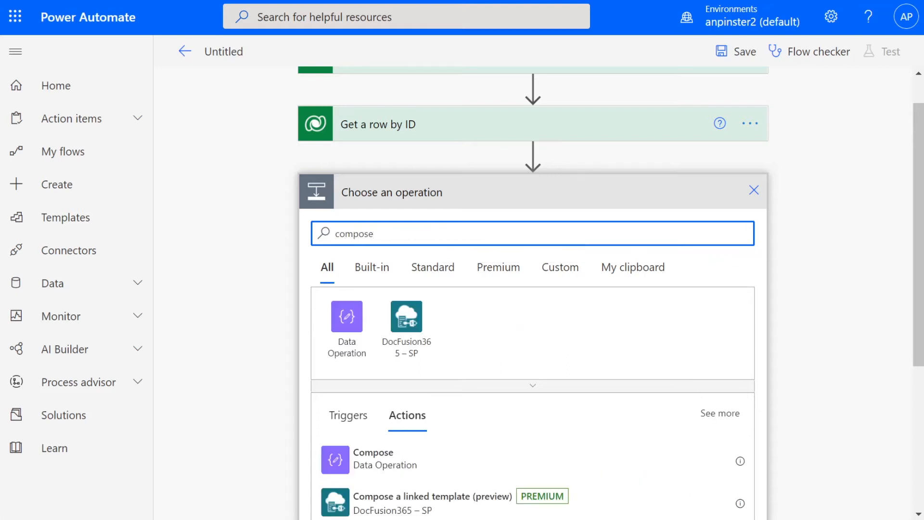
pyautogui.click(372, 459)
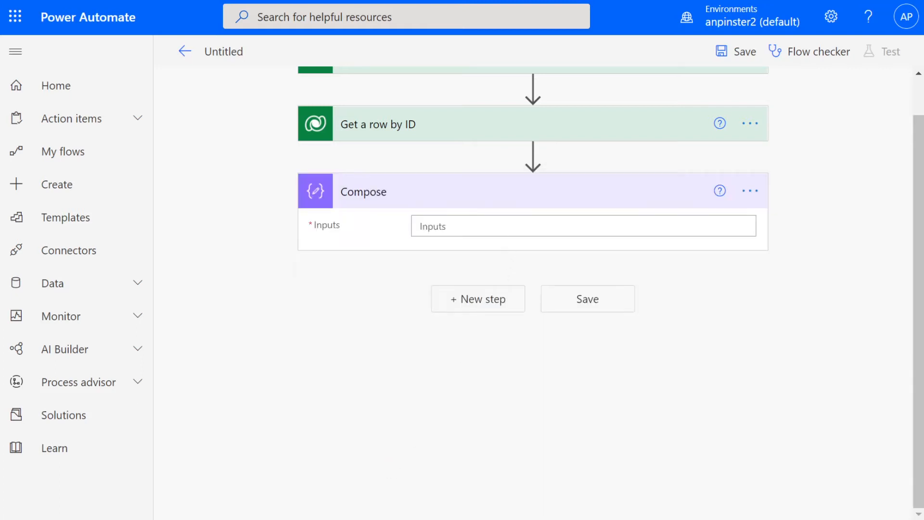
pyautogui.click(583, 226)
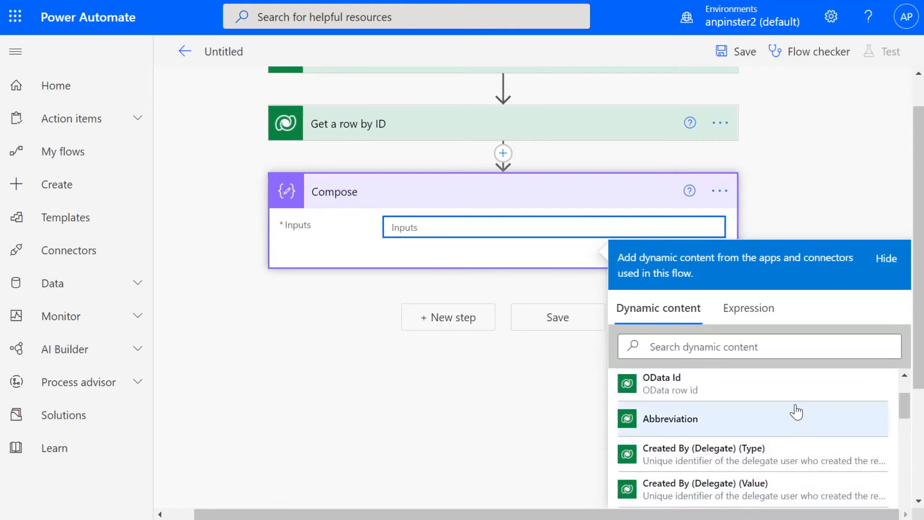
pyautogui.scroll(-3)
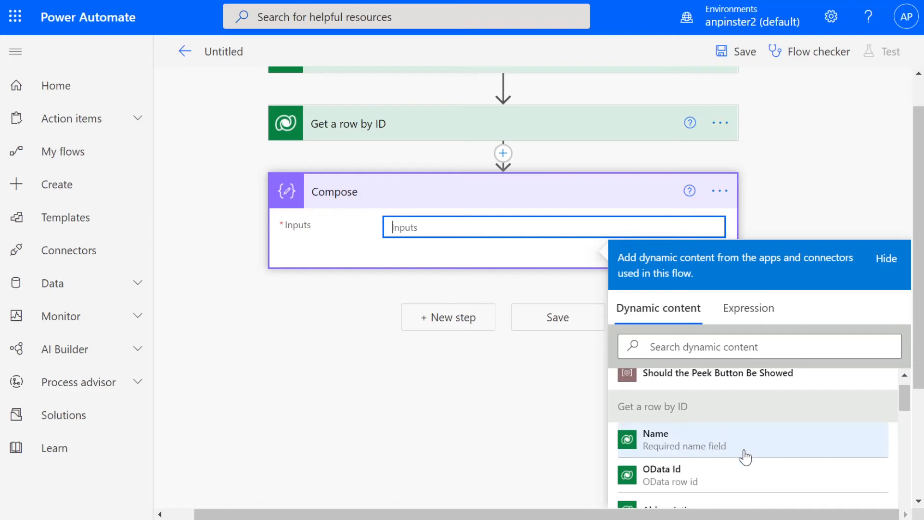
pyautogui.moveTo(739, 450)
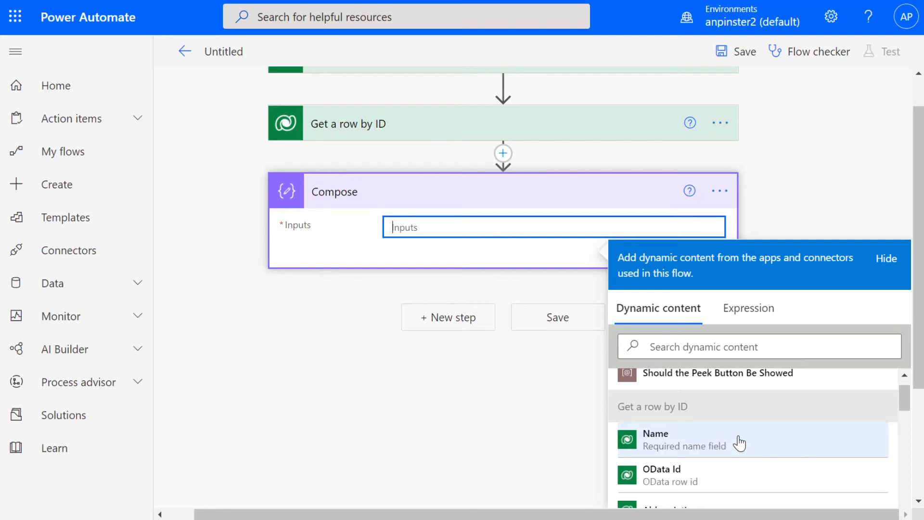
pyautogui.moveTo(692, 448)
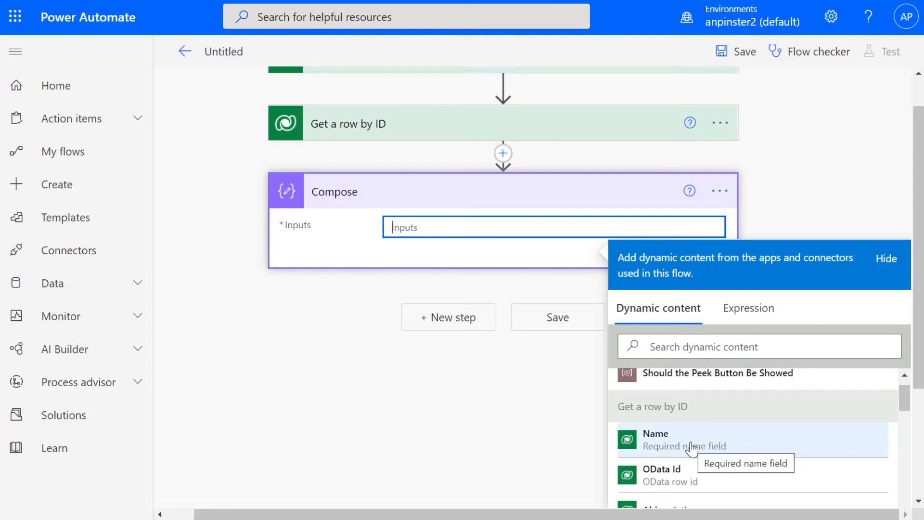
pyautogui.click(655, 439)
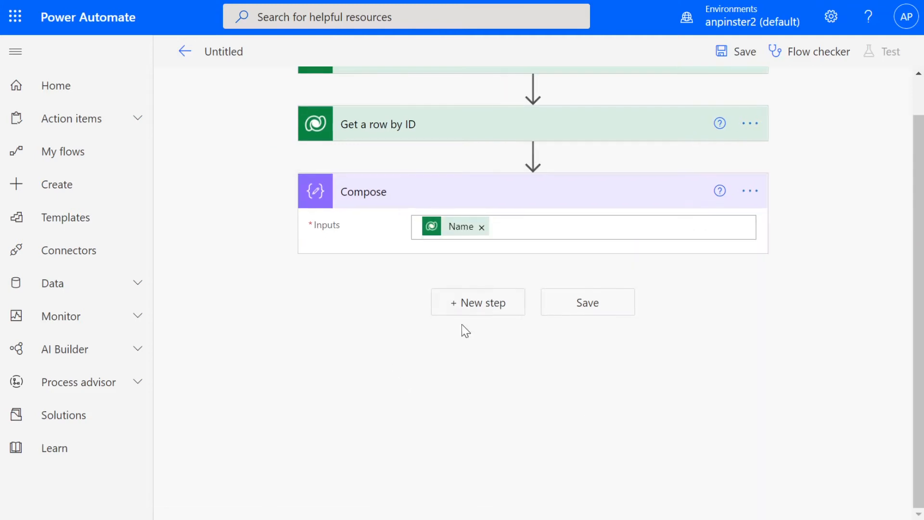
pyautogui.moveTo(473, 306)
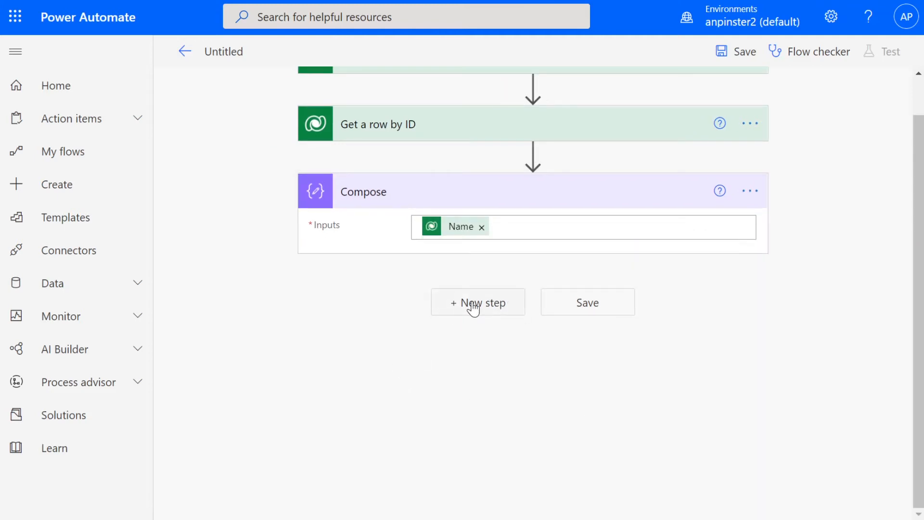
# Add a Condition comparing Compose Outputs is equal to West Palm Beach.
pyautogui.click(477, 301)
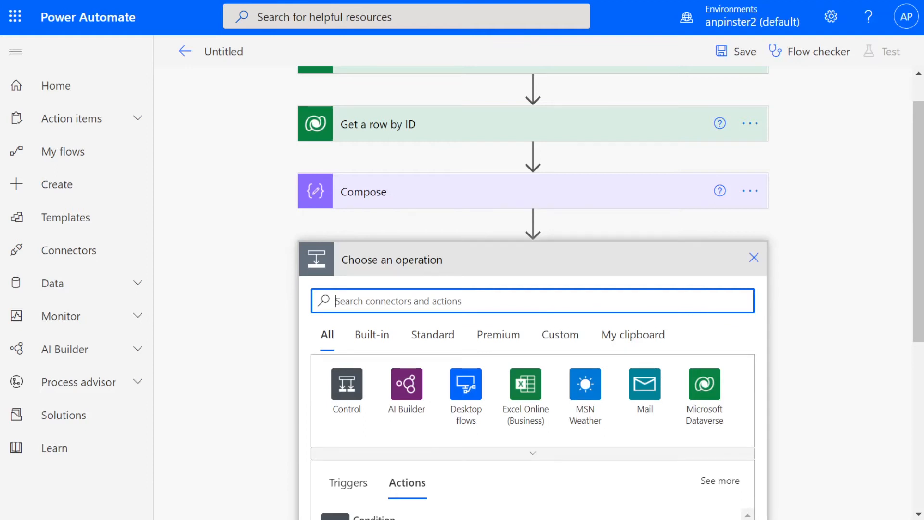
pyautogui.write('condtio')
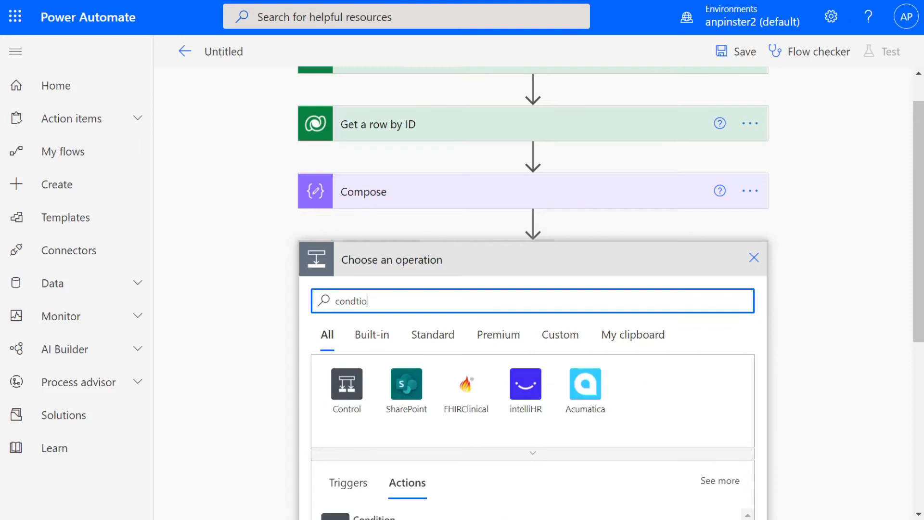
pyautogui.write('condition')
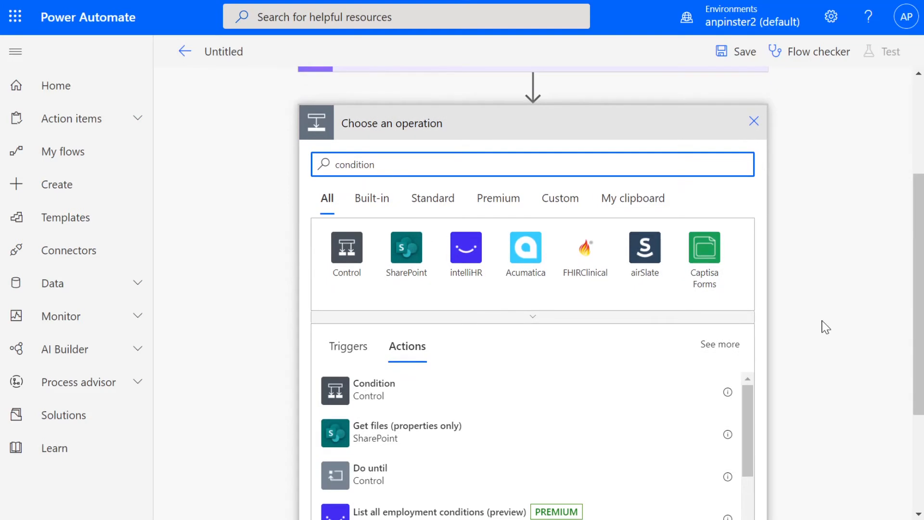
pyautogui.moveTo(418, 396)
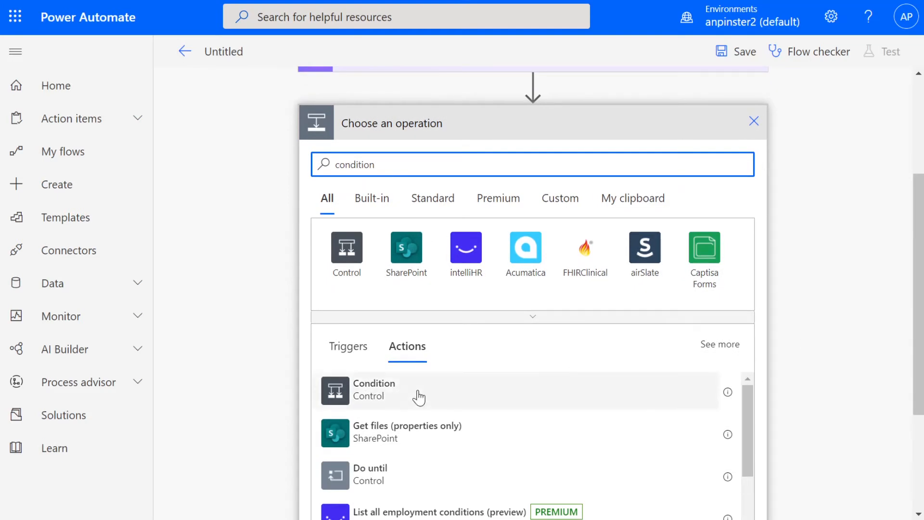
pyautogui.click(373, 390)
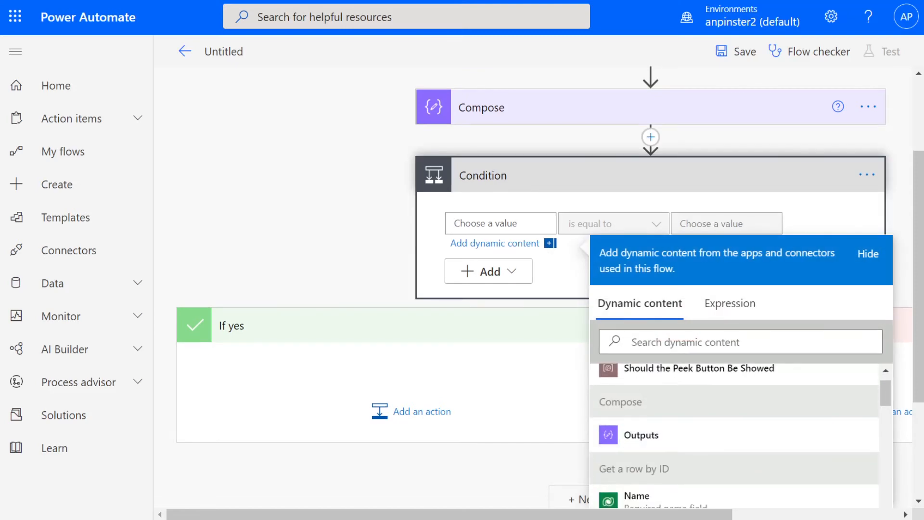
pyautogui.click(640, 434)
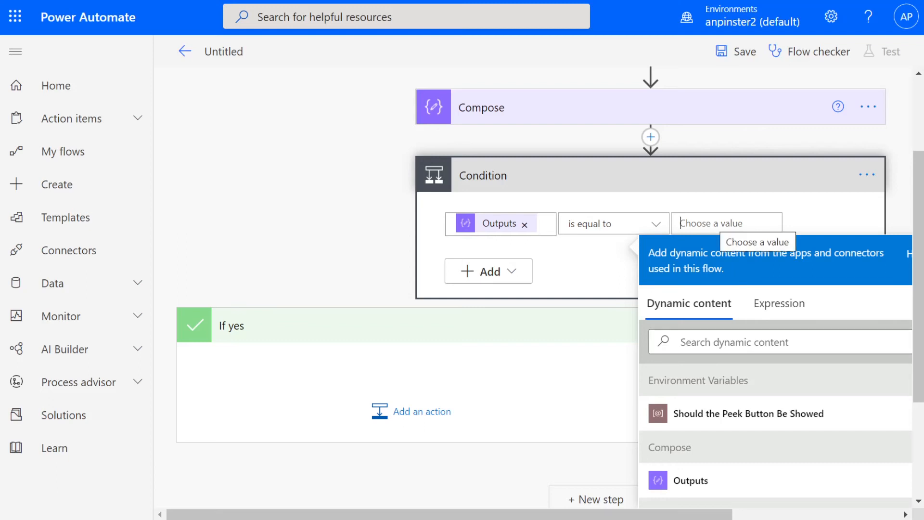
pyautogui.write('West Palm Beach')
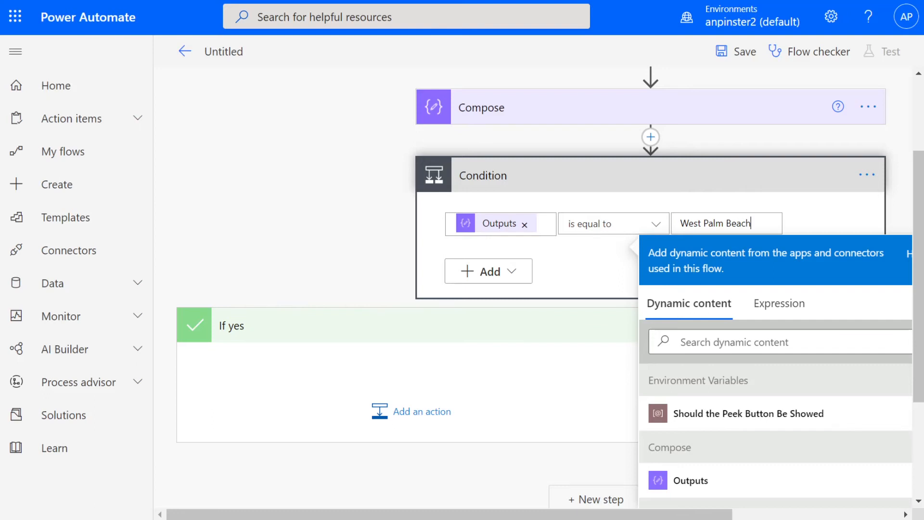
pyautogui.moveTo(500, 231)
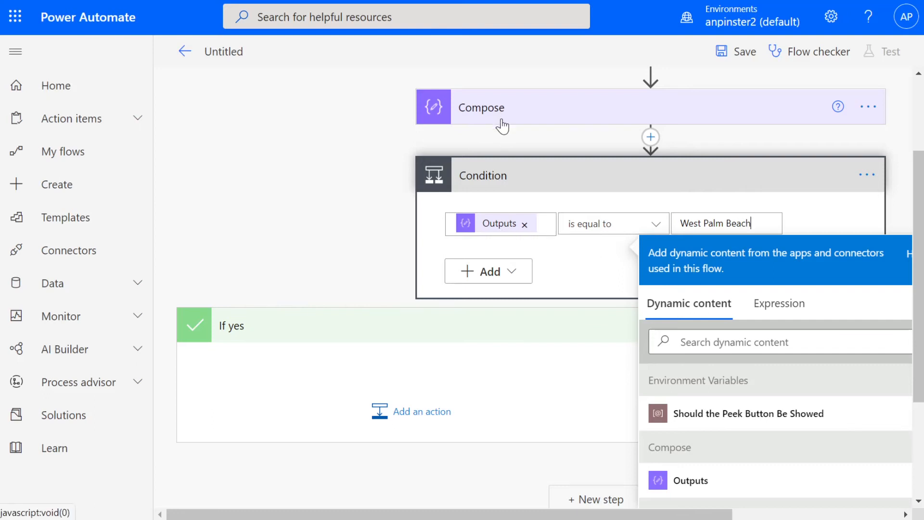
pyautogui.moveTo(483, 219)
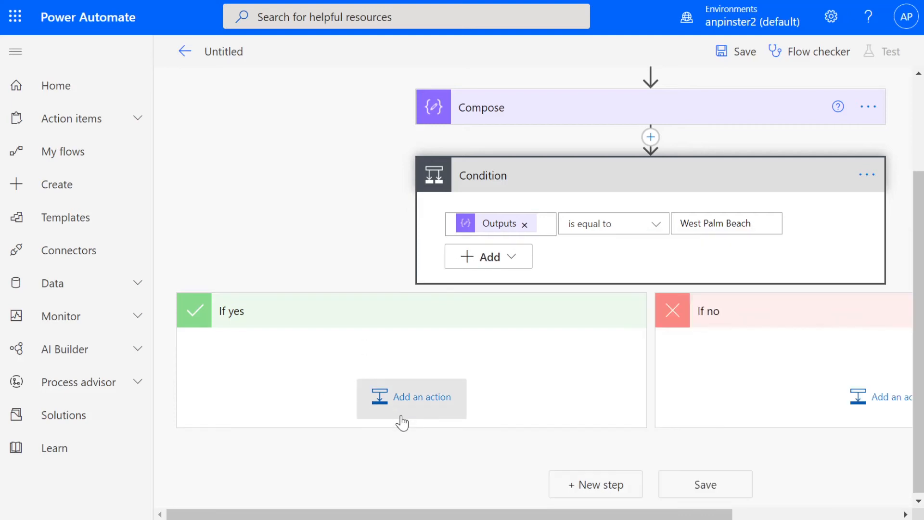
# In the yes branch add Outlook Send an email (V2) addressed to the suggested recipient.
pyautogui.click(412, 398)
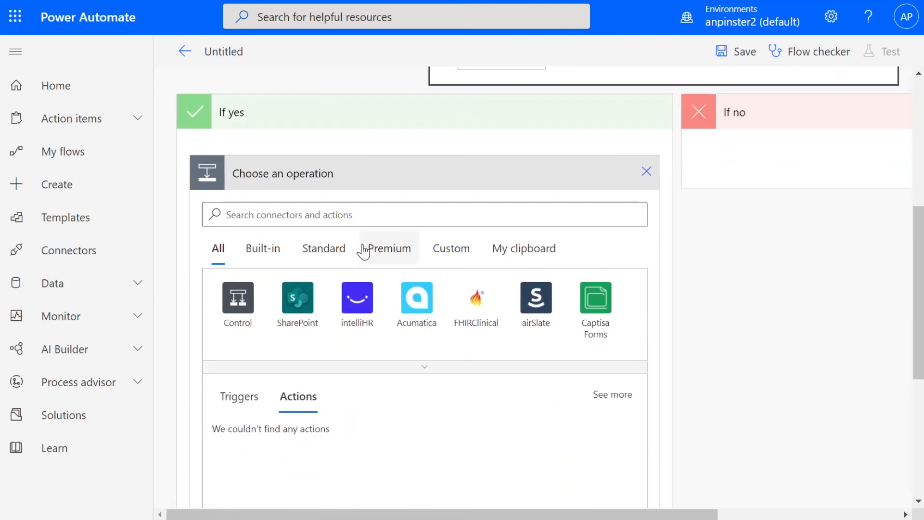
pyautogui.write('email')
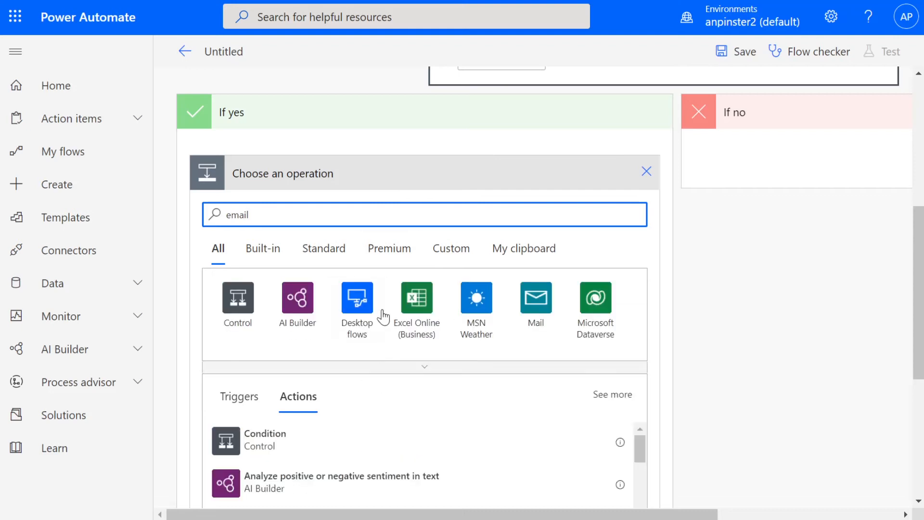
pyautogui.scroll(-3)
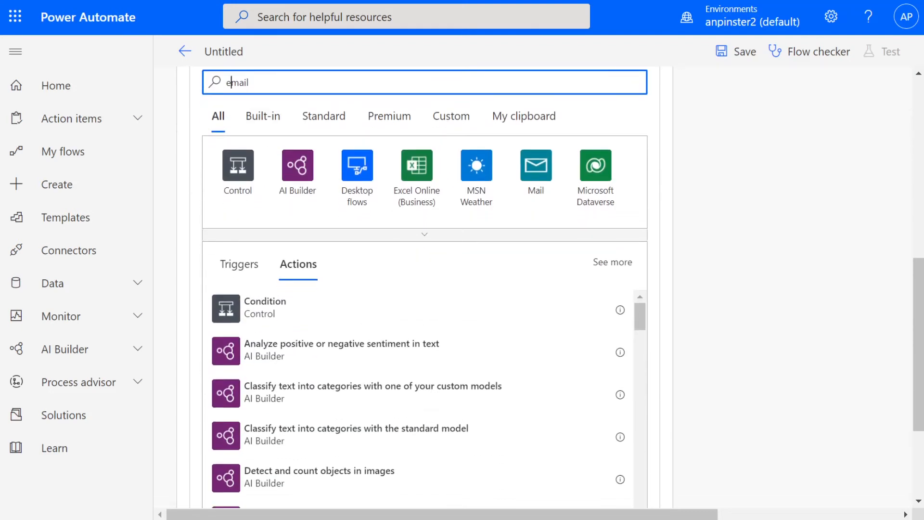
pyautogui.write('send mail')
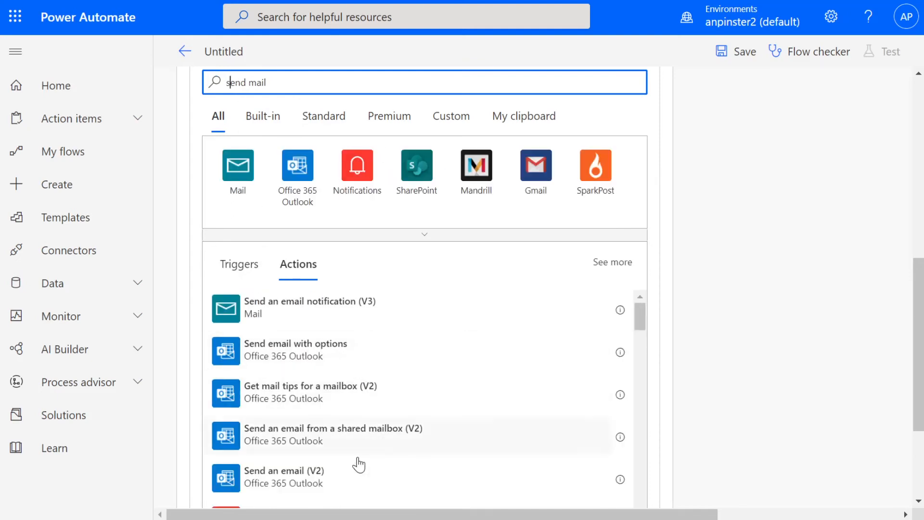
pyautogui.click(286, 469)
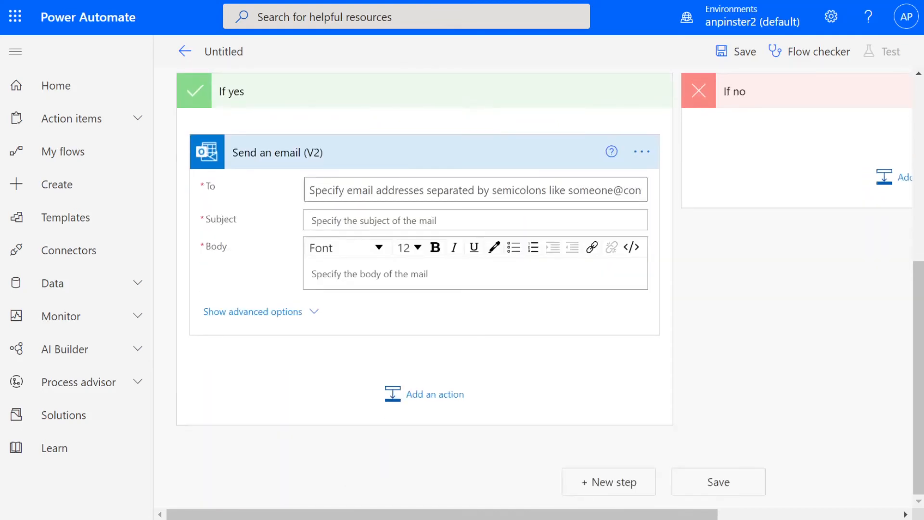
pyautogui.click(474, 189)
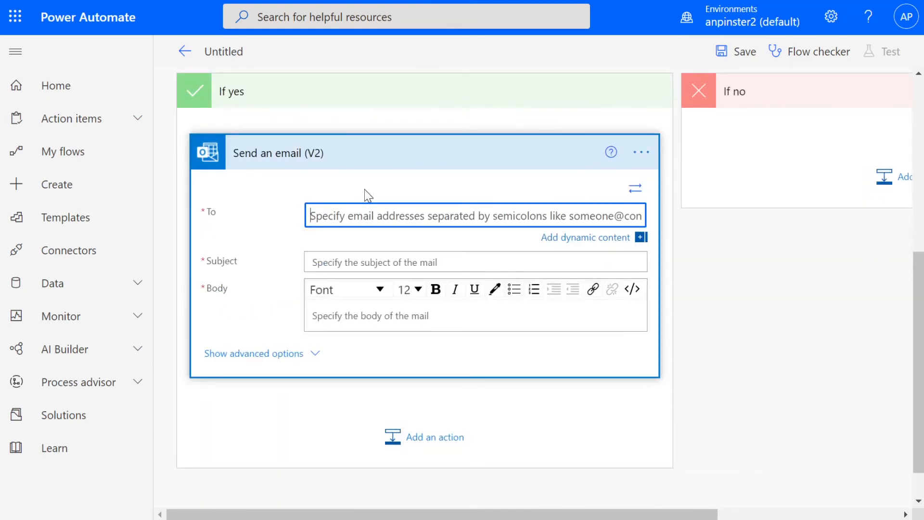
pyautogui.write('anpister')
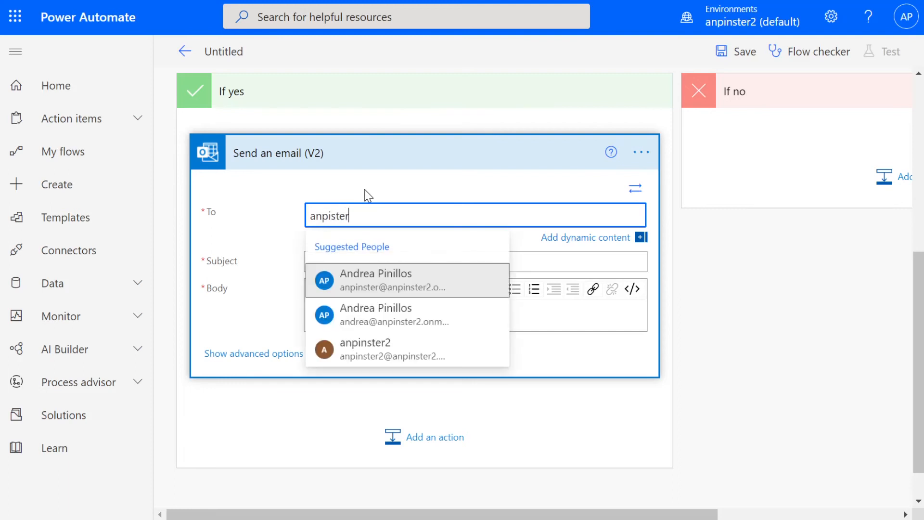
pyautogui.press('BackSpace')
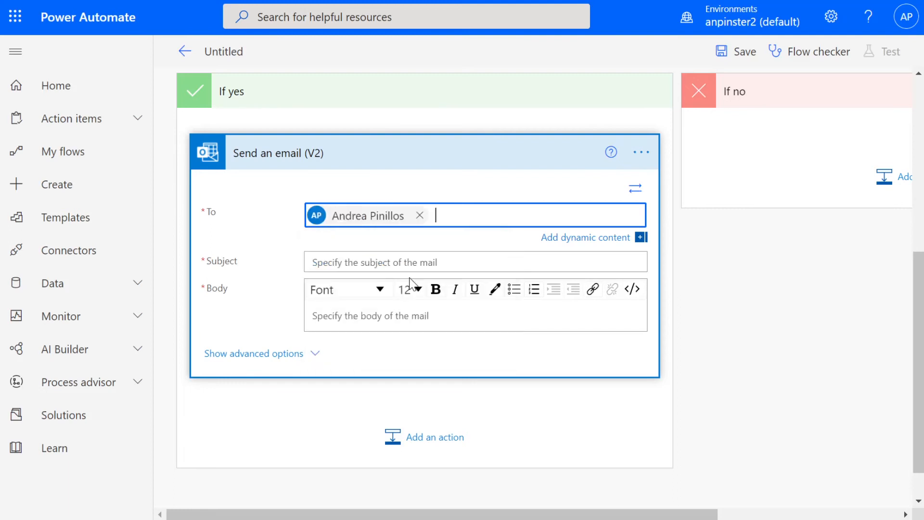
# Set the subject to "Thanks for choosing" followed by the Compose Outputs value.
pyautogui.click(473, 262)
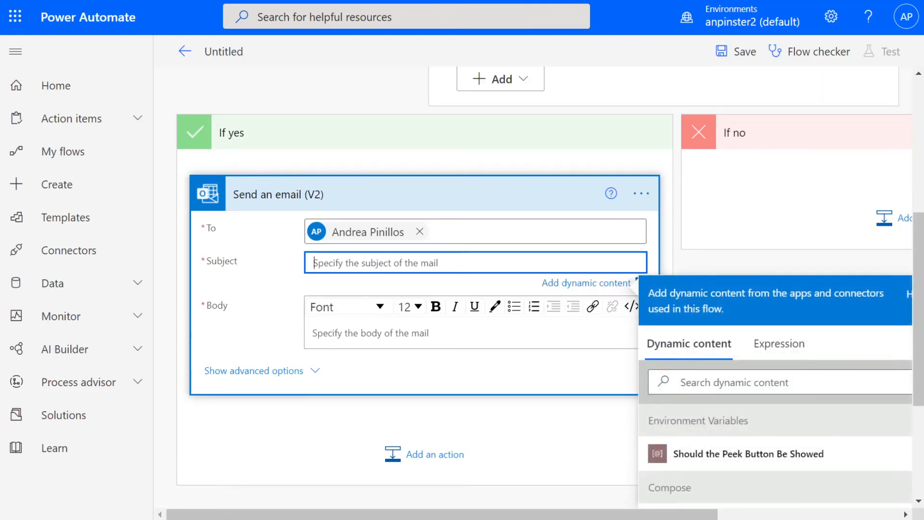
pyautogui.write('Thanks fo')
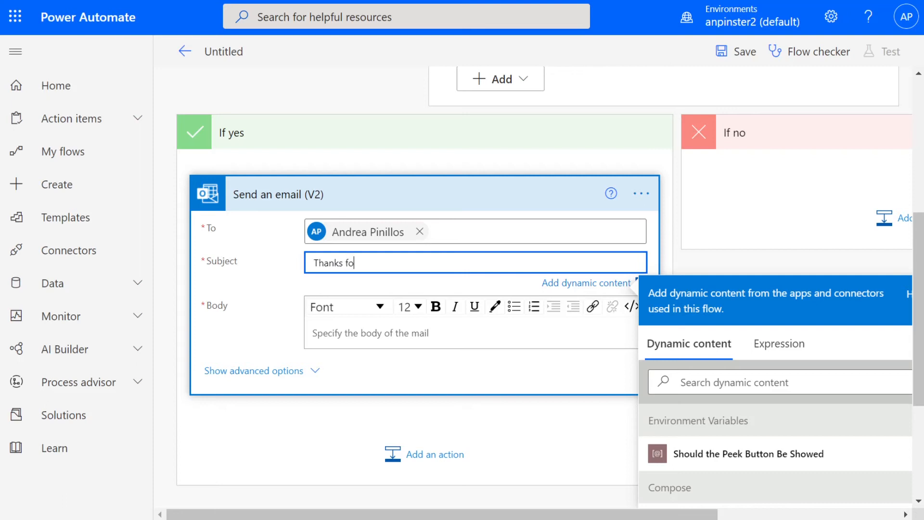
pyautogui.write('r choosing')
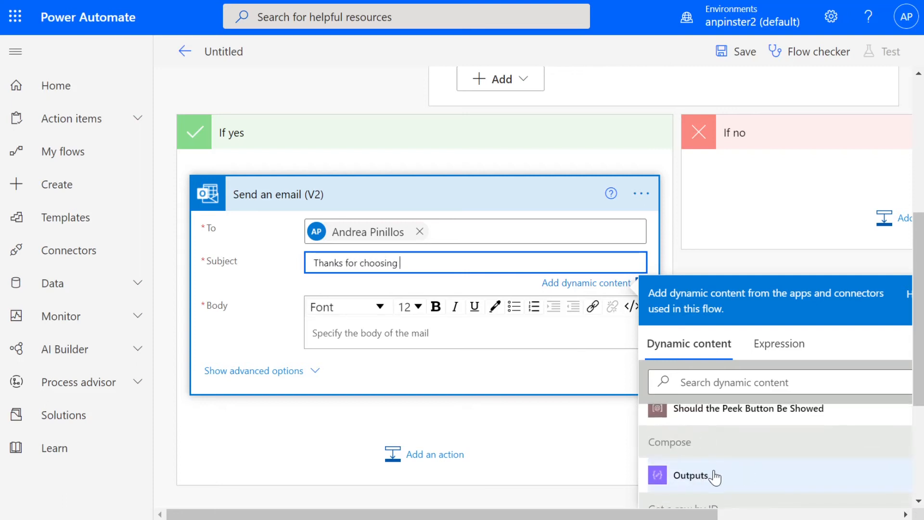
pyautogui.moveTo(616, 158)
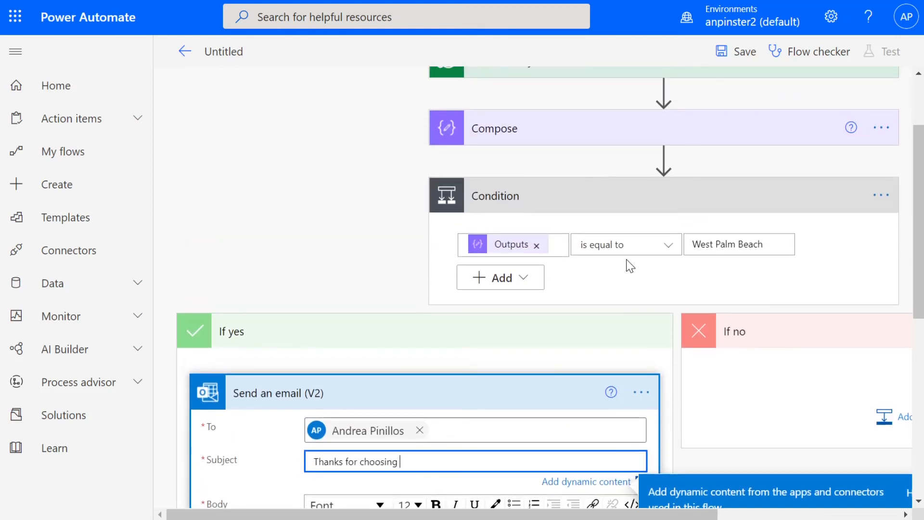
pyautogui.scroll(-3)
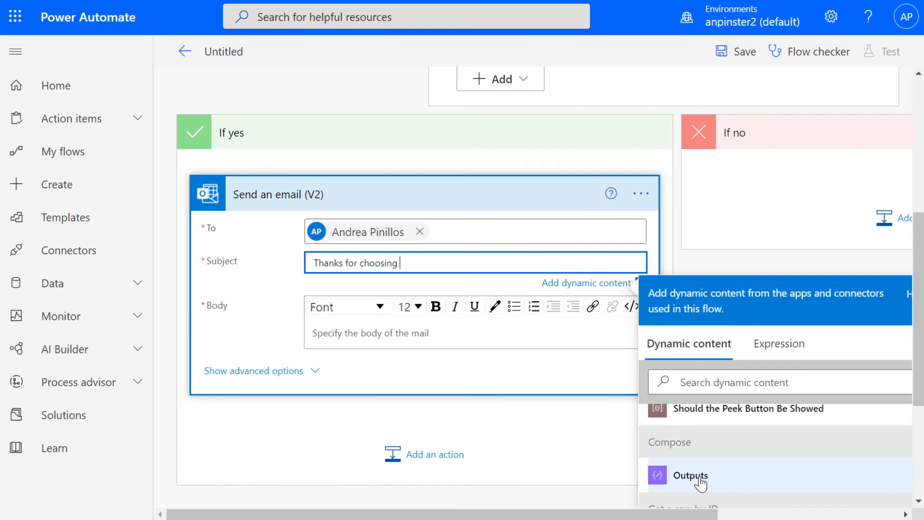
pyautogui.click(691, 475)
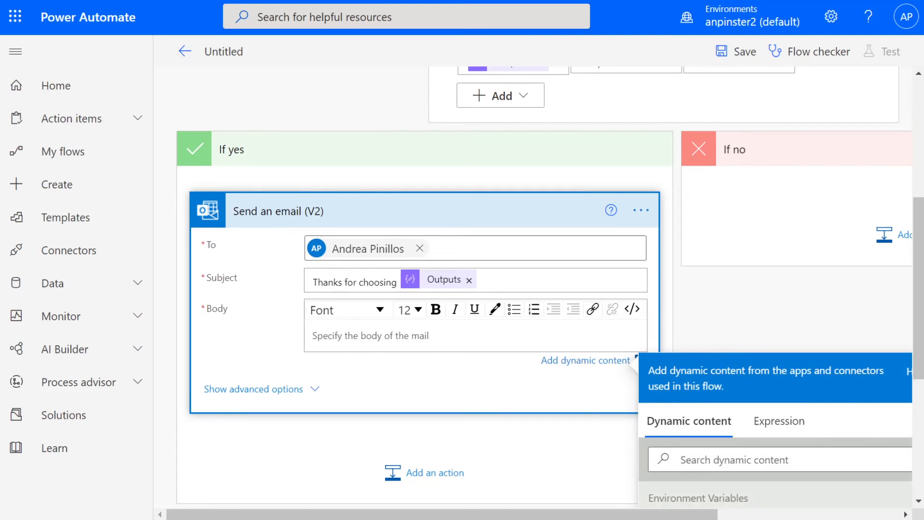
# Write the body with thanks text plus Outputs, Name and Abbreviation dynamic values.
pyautogui.write('thank for choosing')
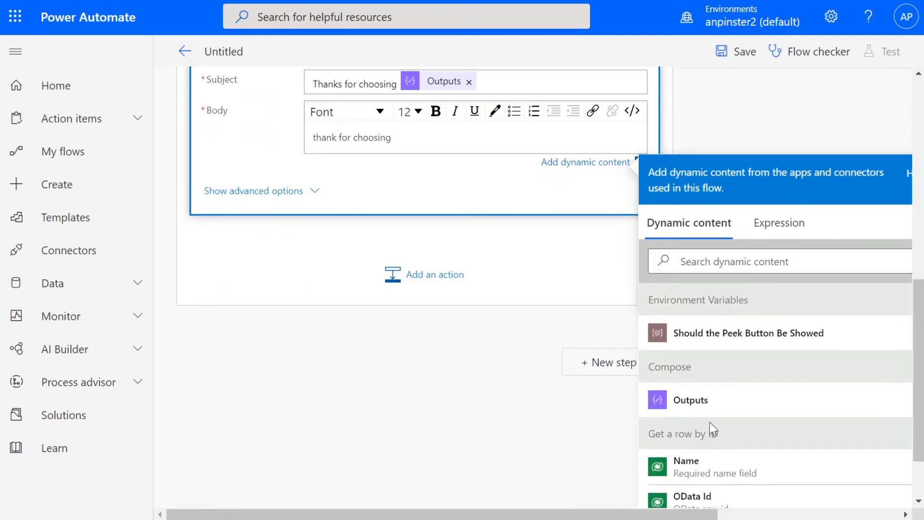
pyautogui.click(690, 399)
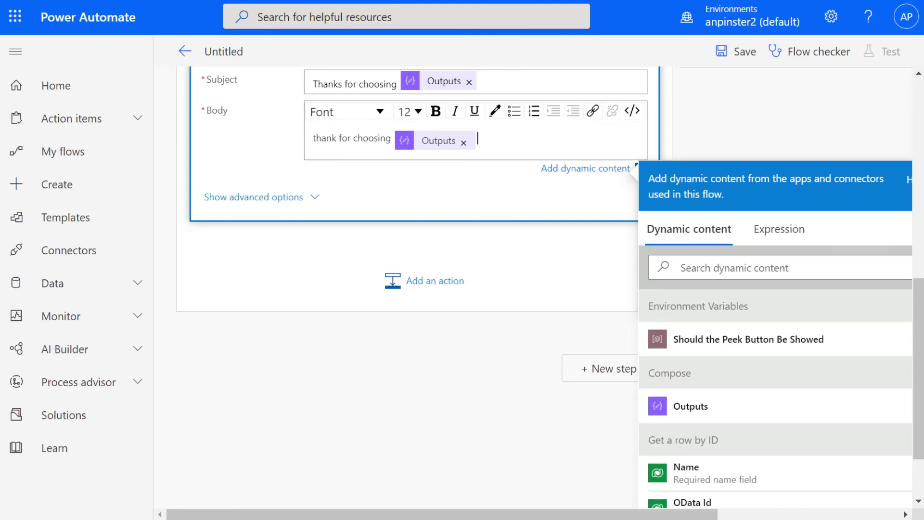
pyautogui.write('or')
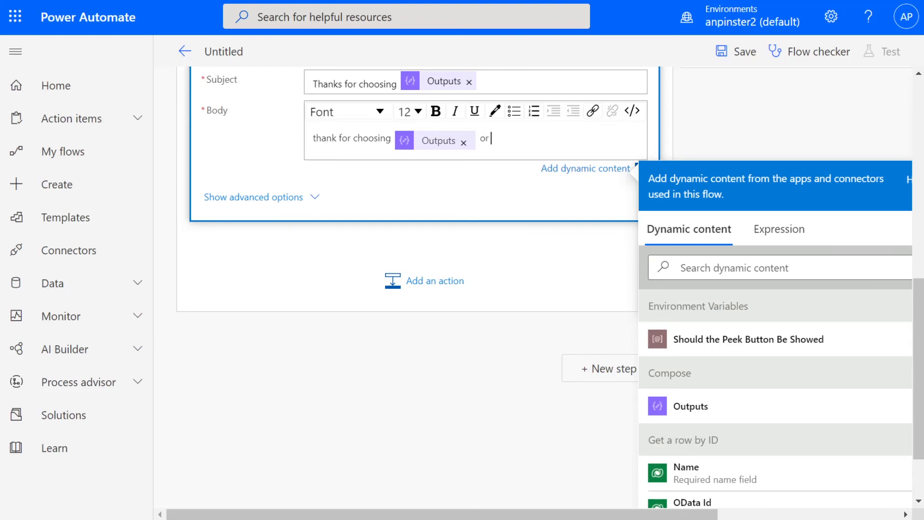
pyautogui.click(685, 473)
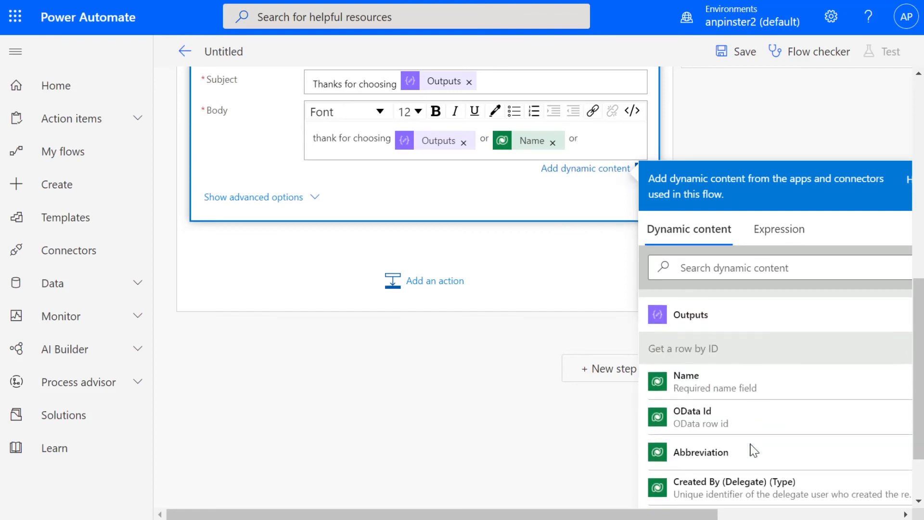
pyautogui.click(701, 453)
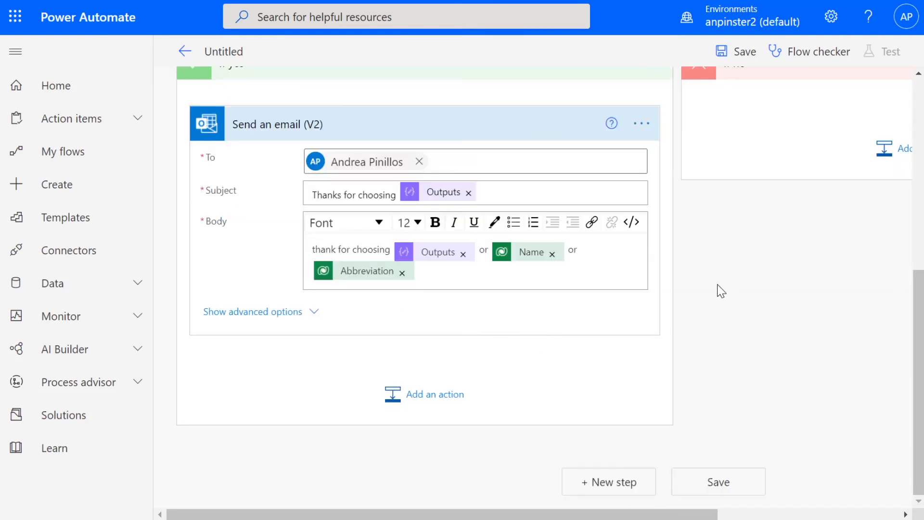
# Save the flow and start a test run.
pyautogui.click(745, 51)
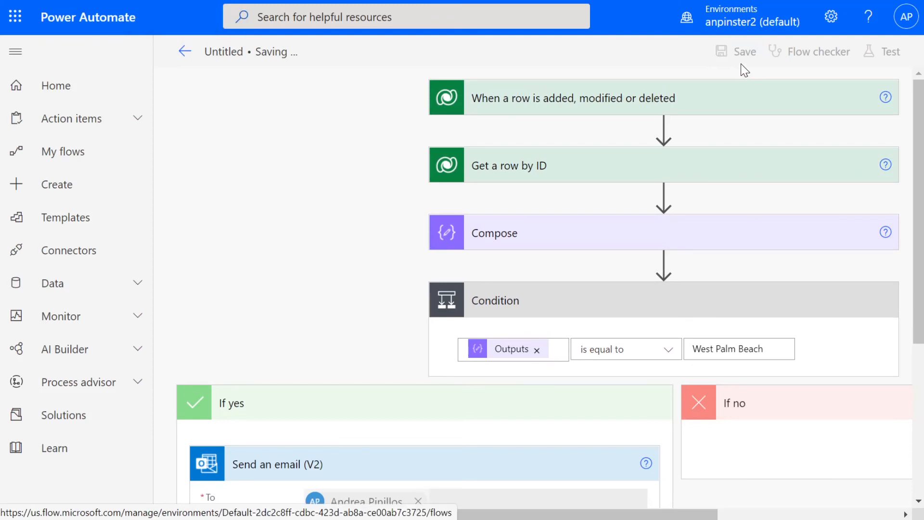
pyautogui.moveTo(398, 158)
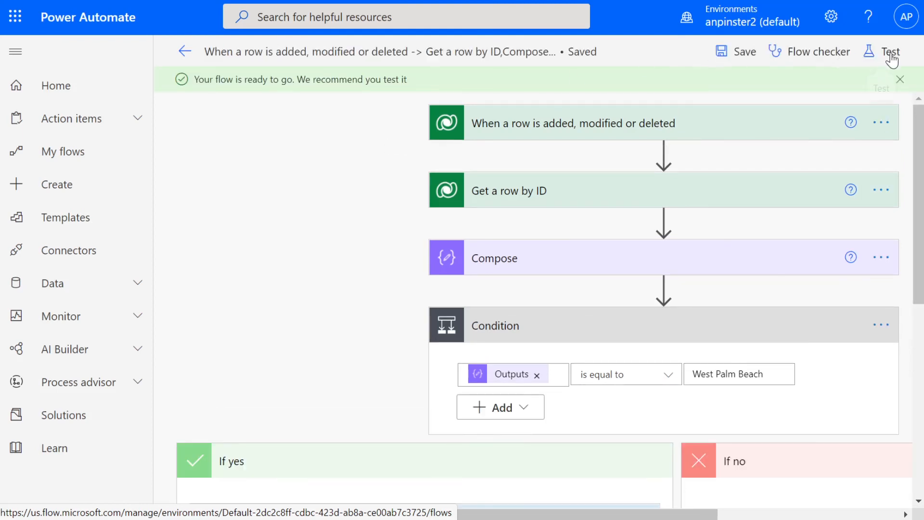
pyautogui.click(888, 52)
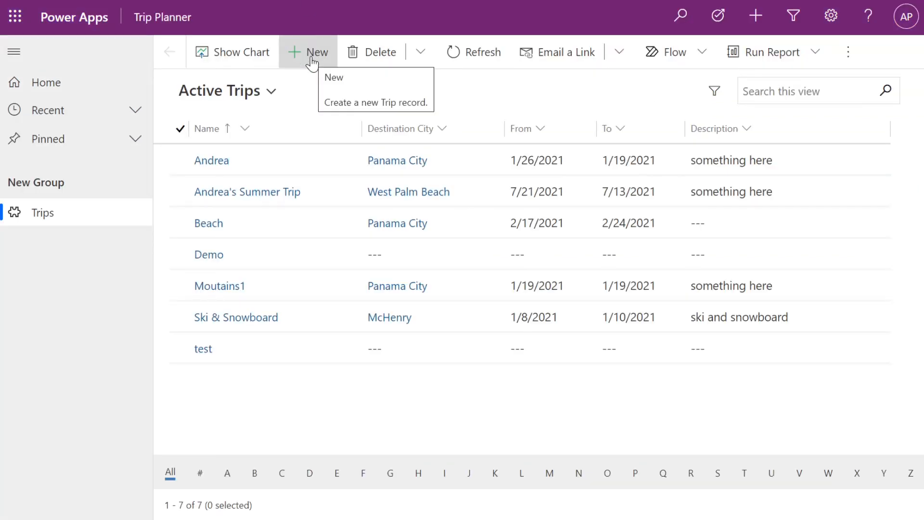
# Create and save a Summer Trip to West Palm Beach, 7/13/2021–7/21/2021, type Personal, with a description.
pyautogui.click(310, 52)
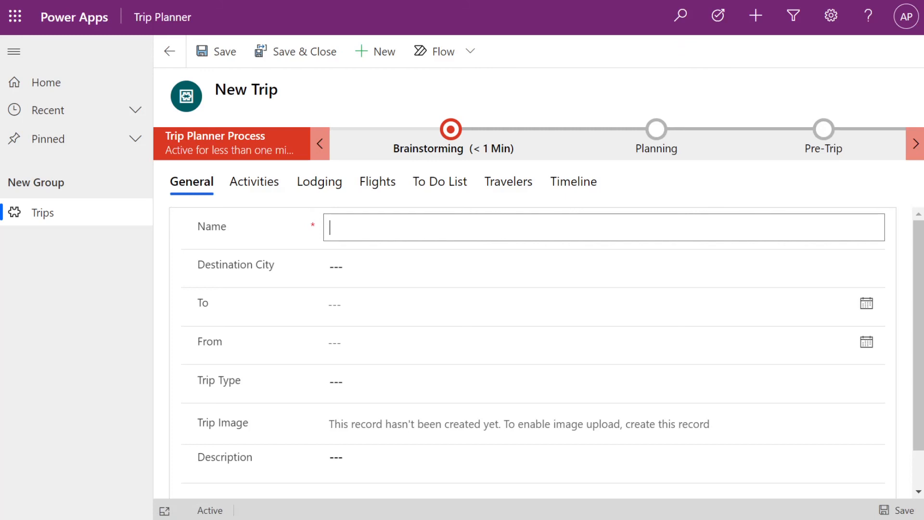
pyautogui.write('Summer')
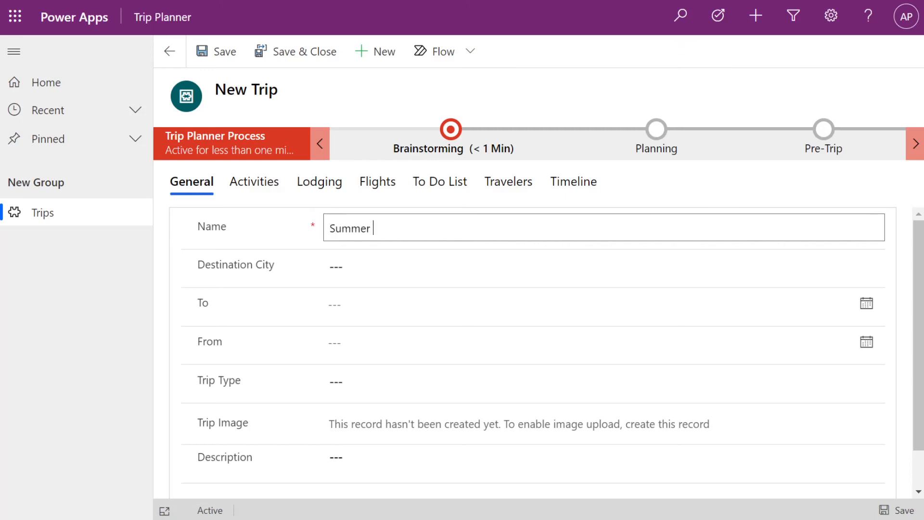
pyautogui.write('Trip')
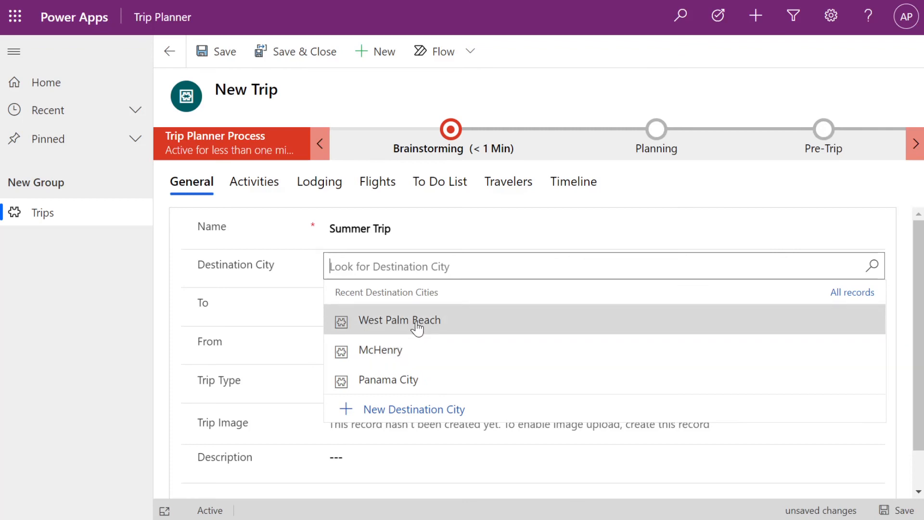
pyautogui.click(400, 320)
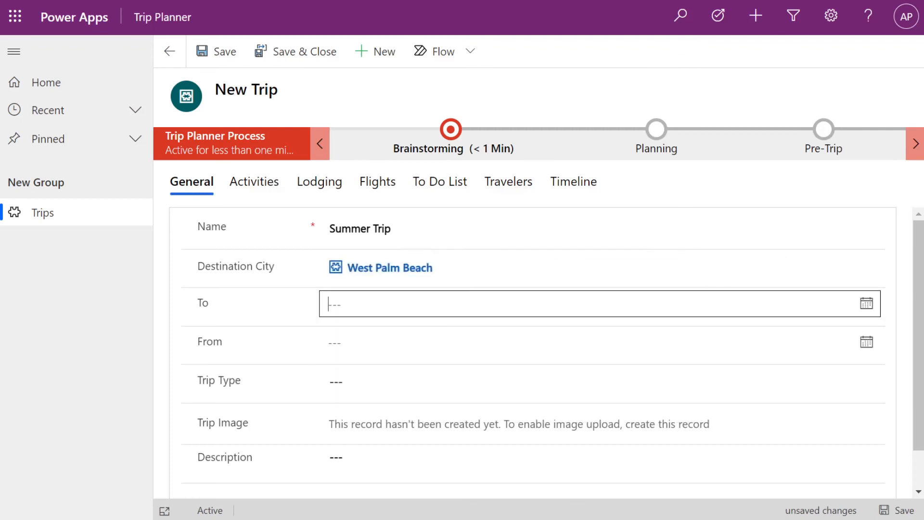
pyautogui.write('7/13/2021')
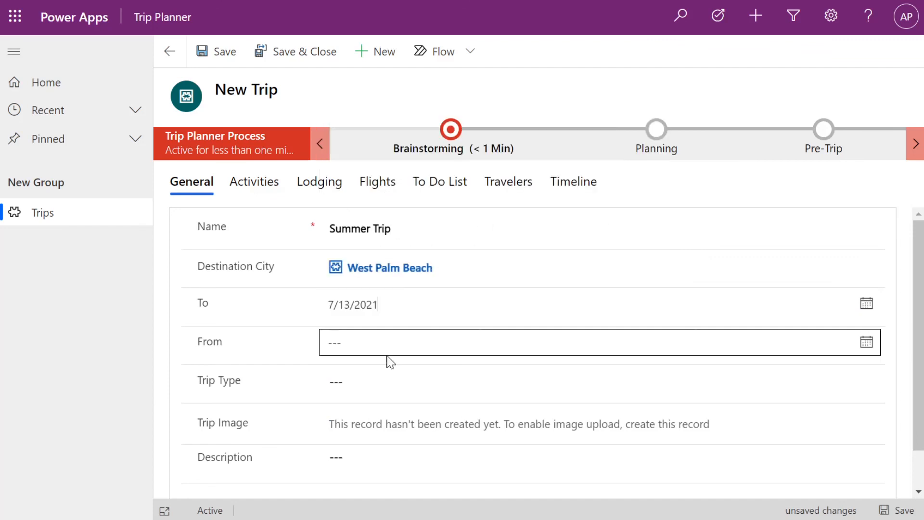
pyautogui.write('7/21/2021')
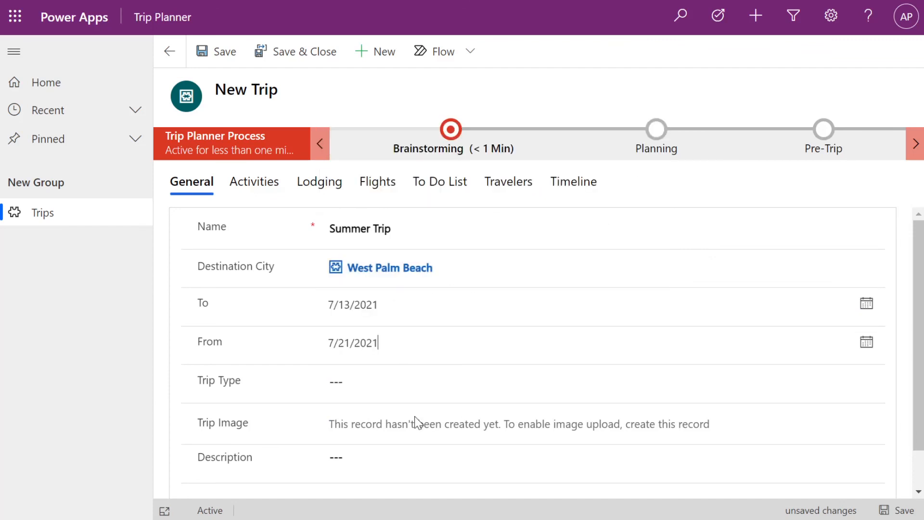
pyautogui.click(335, 381)
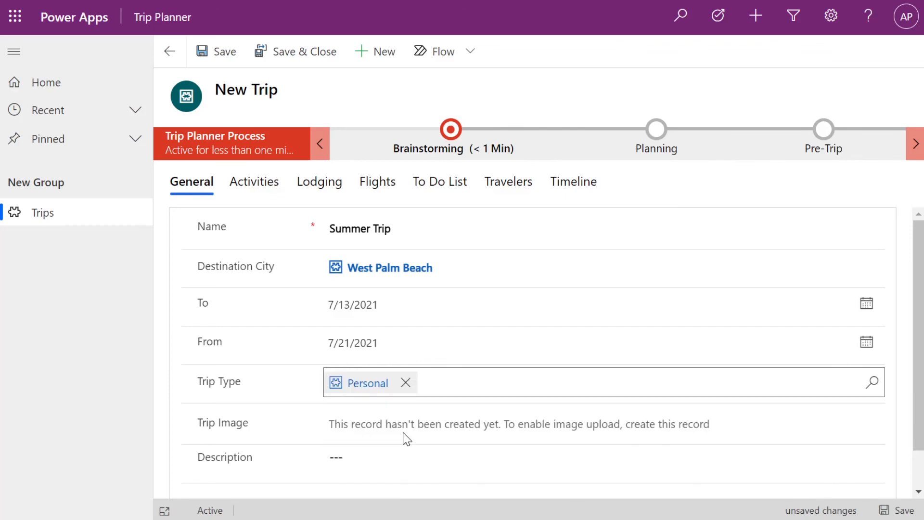
pyautogui.write('soimething here')
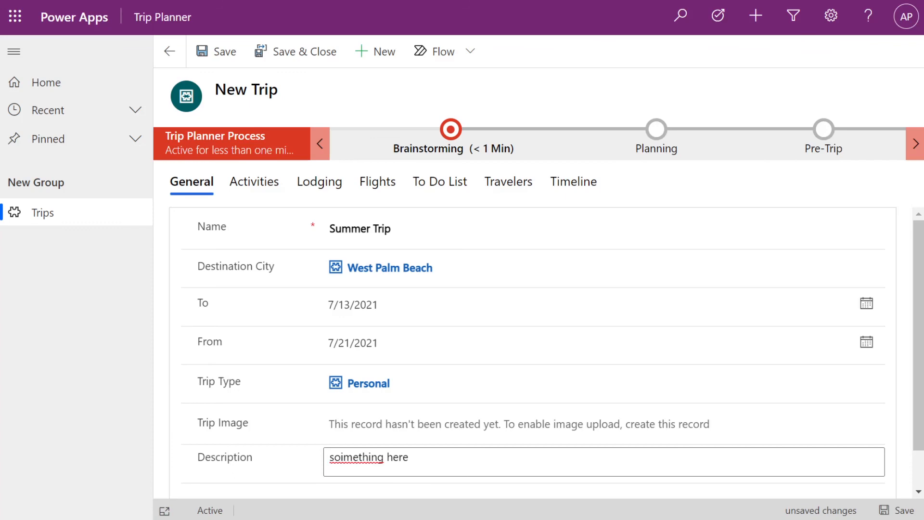
pyautogui.click(217, 51)
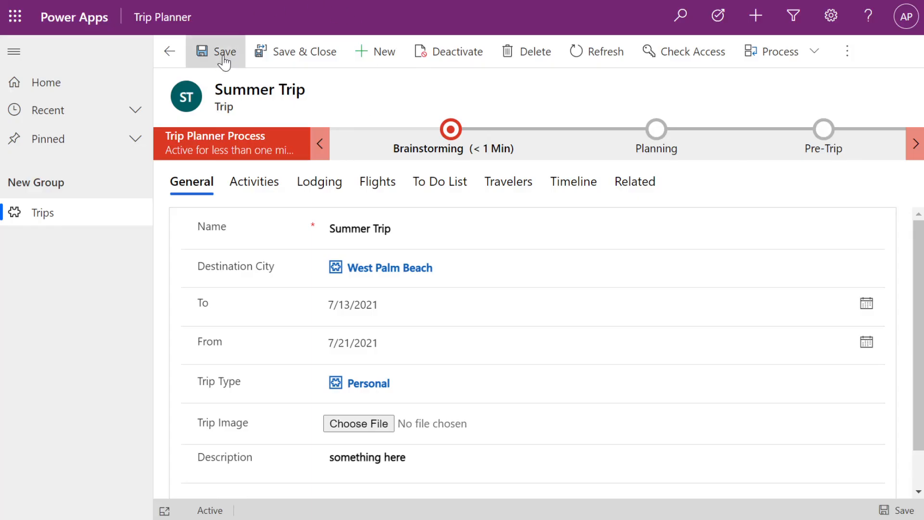
pyautogui.moveTo(223, 60)
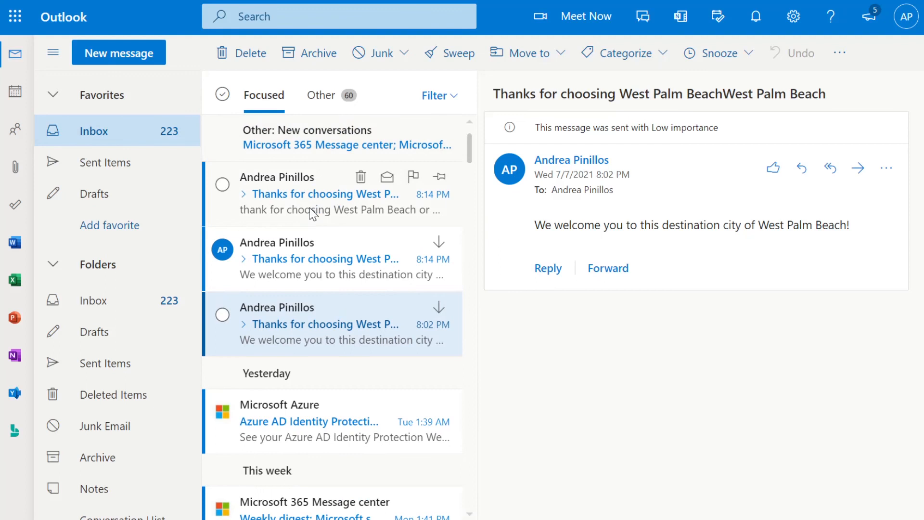
# Read the newest flow email confirming it says West Palm Beach and WPB, not a GUID.
pyautogui.click(319, 194)
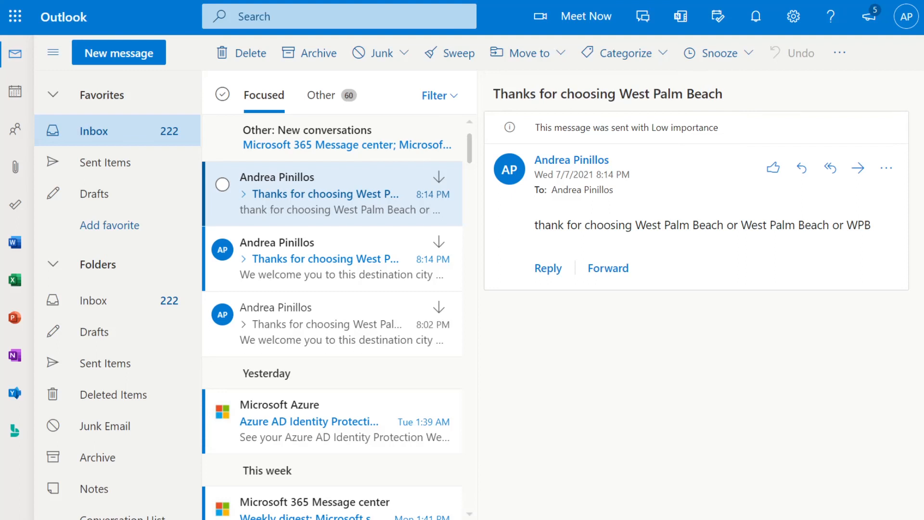
pyautogui.doubleClick(678, 225)
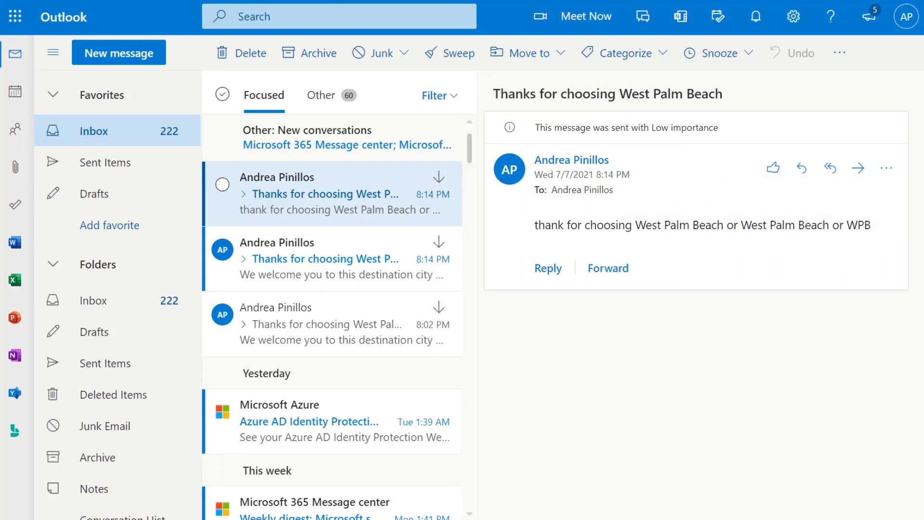
pyautogui.moveTo(648, 241)
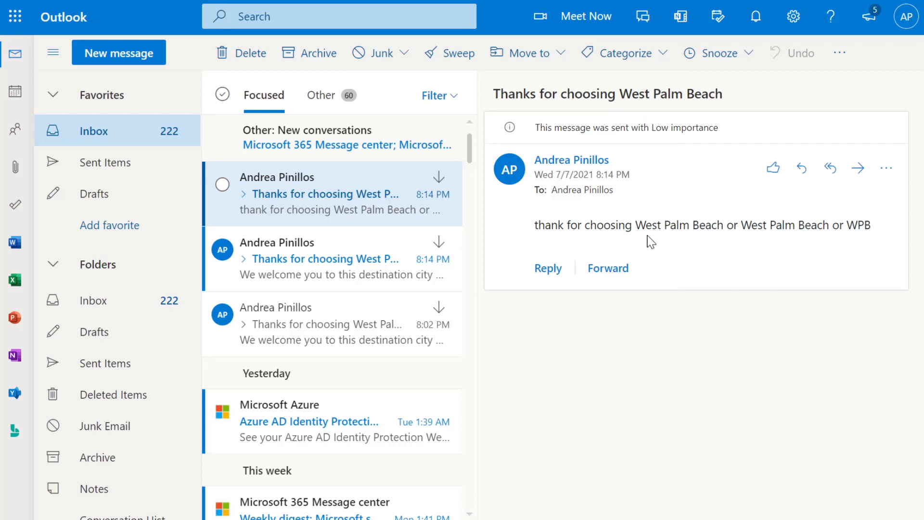